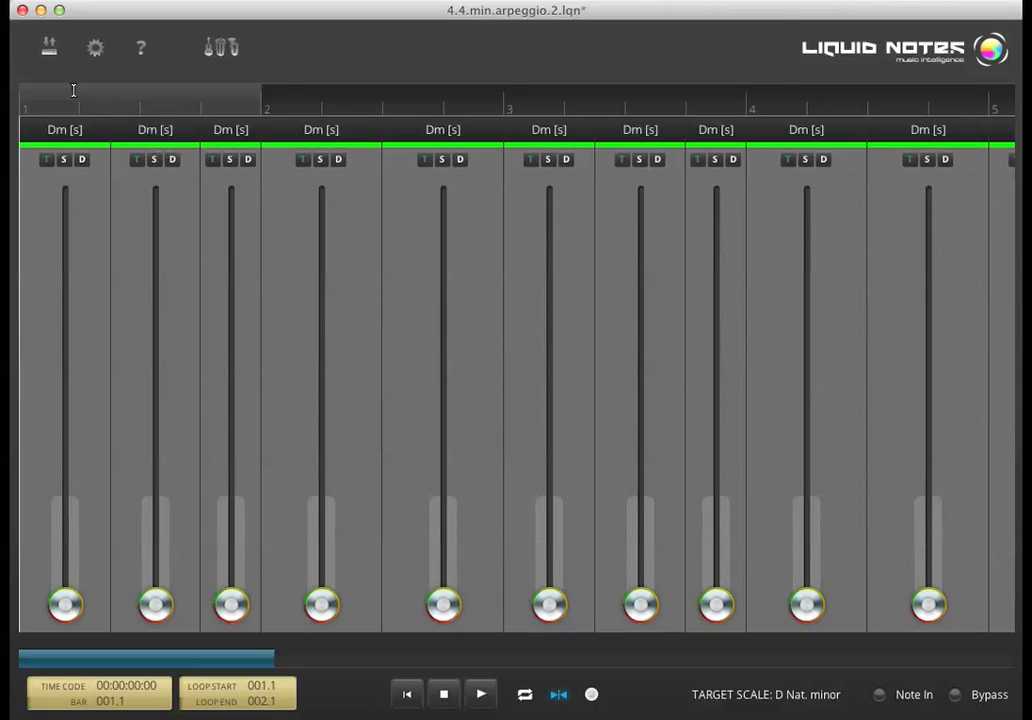
pyautogui.moveTo(196, 91)
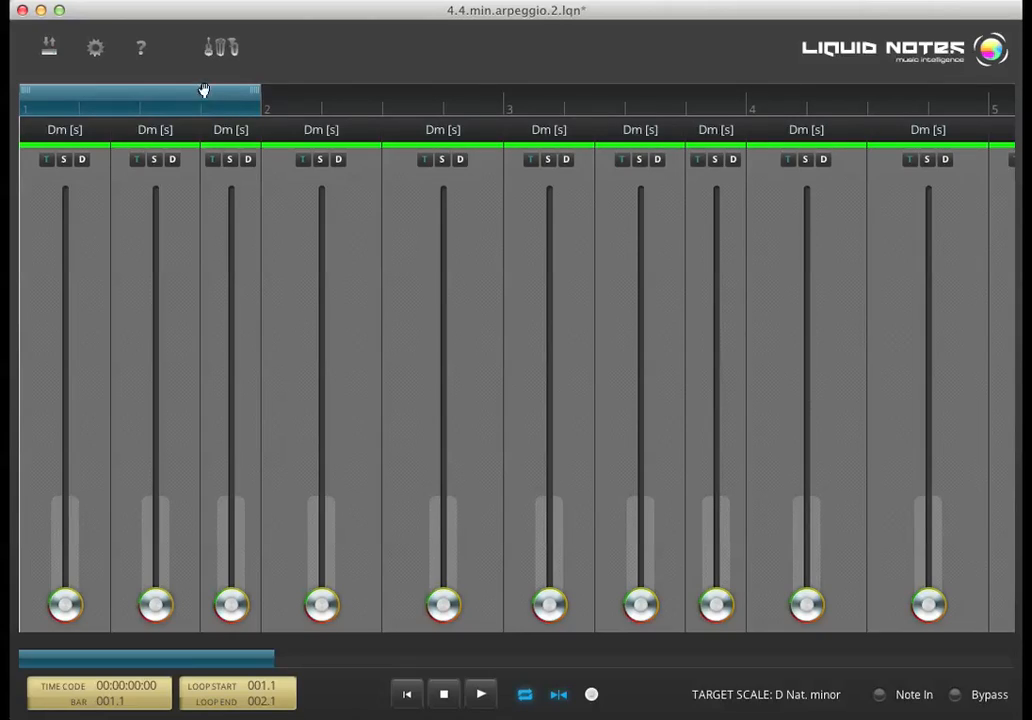
# Activate the loop range over bar 1, then toggle looping off and back on
pyautogui.click(524, 694)
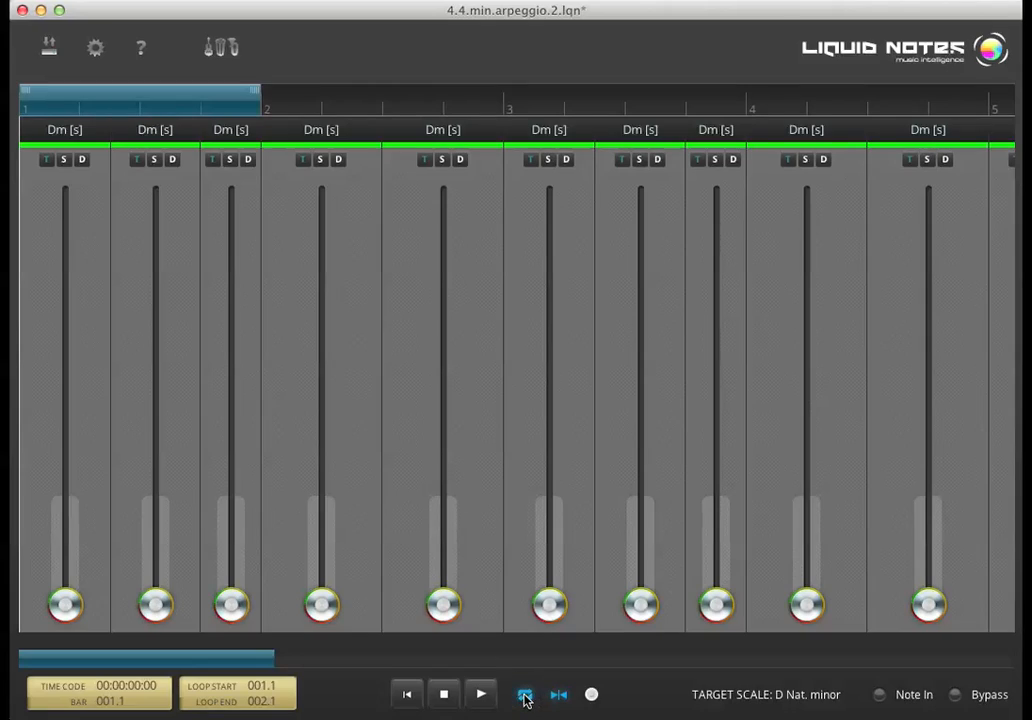
pyautogui.click(525, 694)
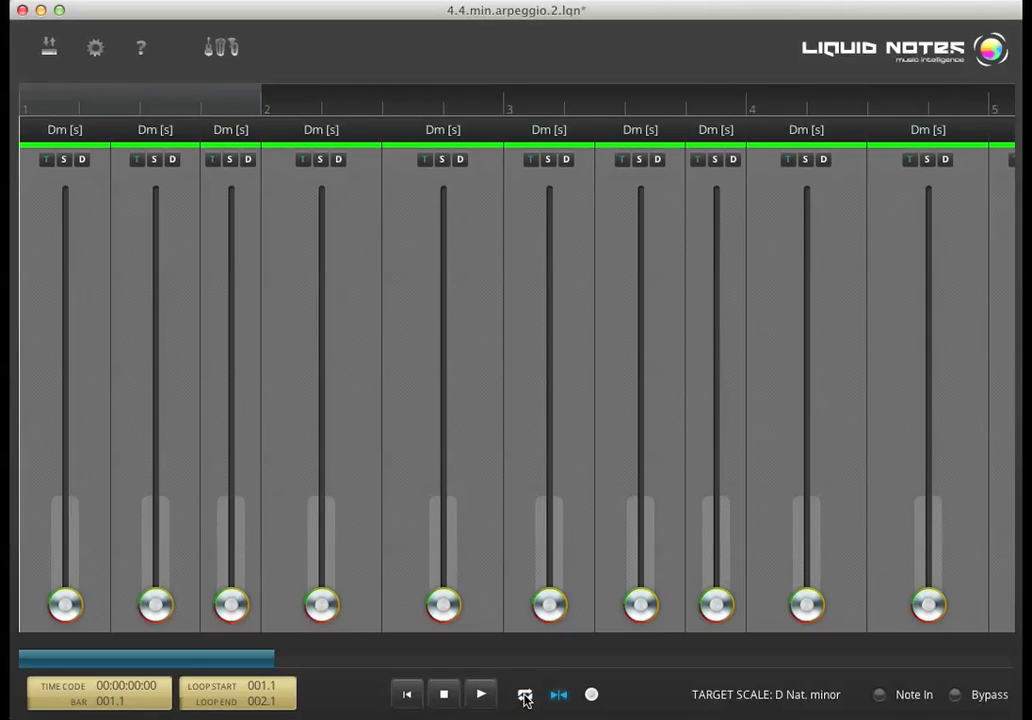
pyautogui.click(525, 694)
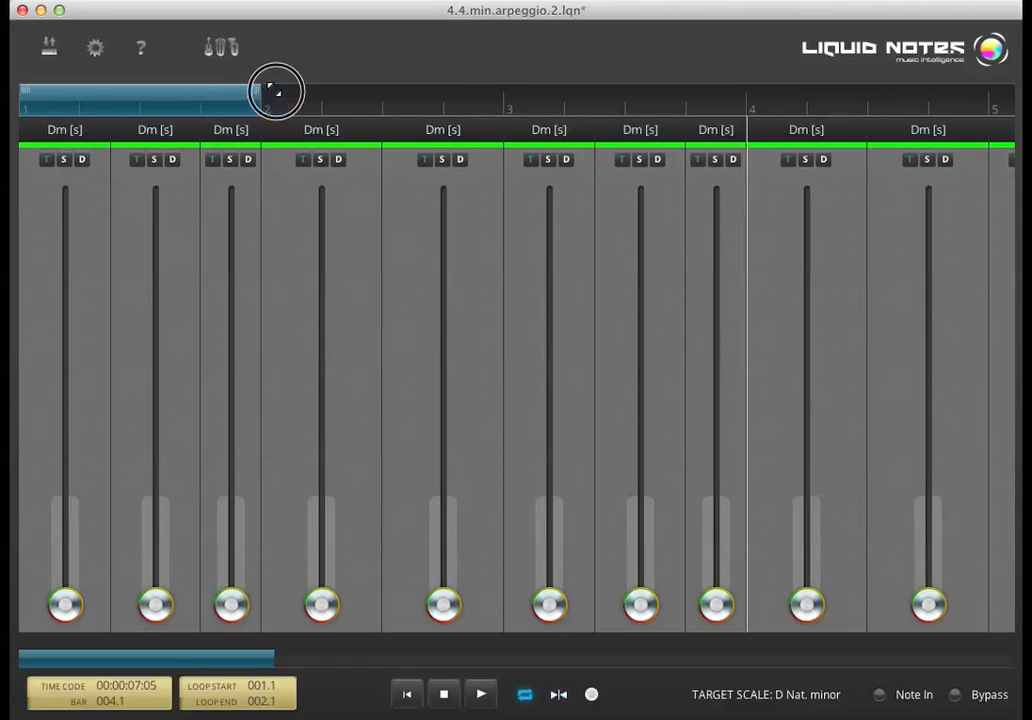
# Stretch the loop end, shift the range to bars 2–3, then move it back to start at bar 1
pyautogui.moveTo(275, 92); pyautogui.dragTo(608, 92)
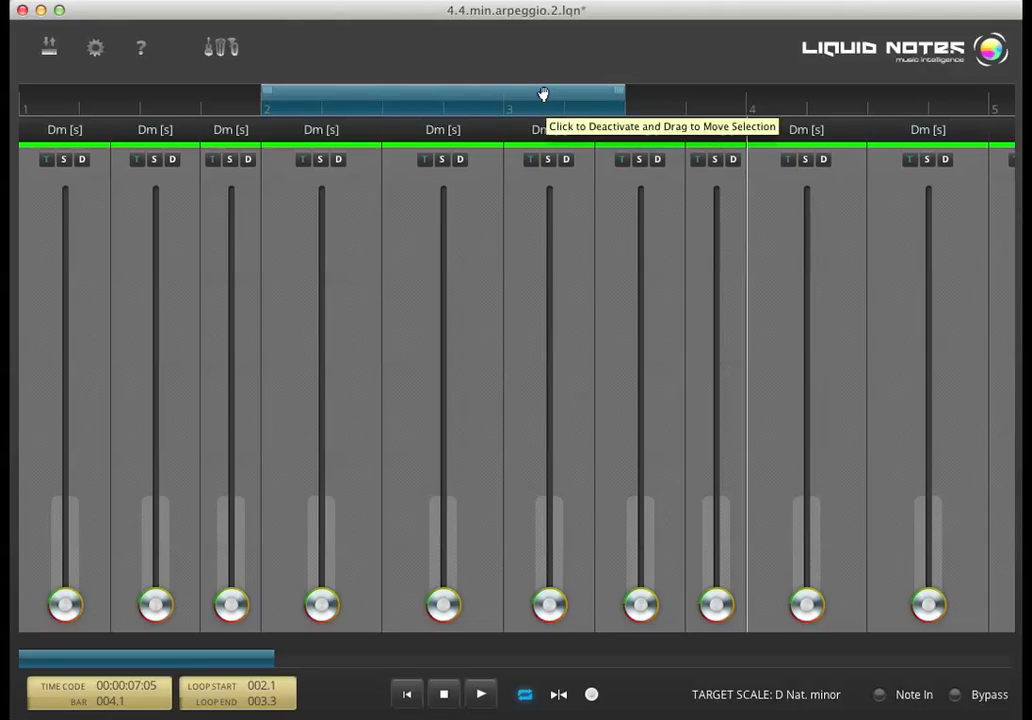
pyautogui.moveTo(543, 95); pyautogui.dragTo(340, 95)
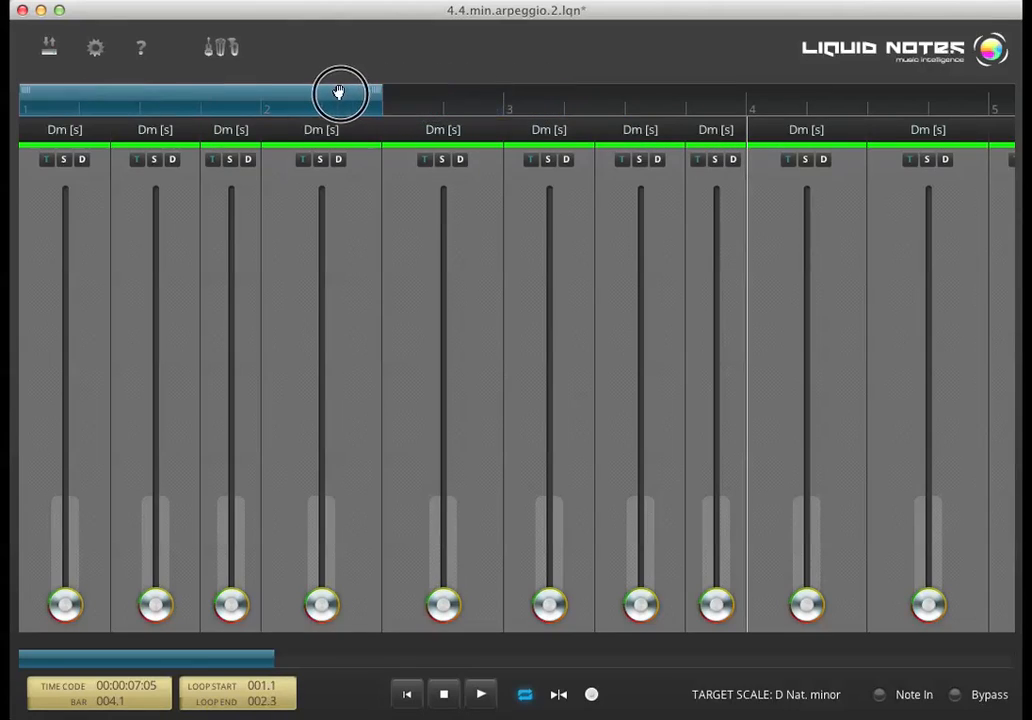
pyautogui.moveTo(340, 93); pyautogui.dragTo(625, 97)
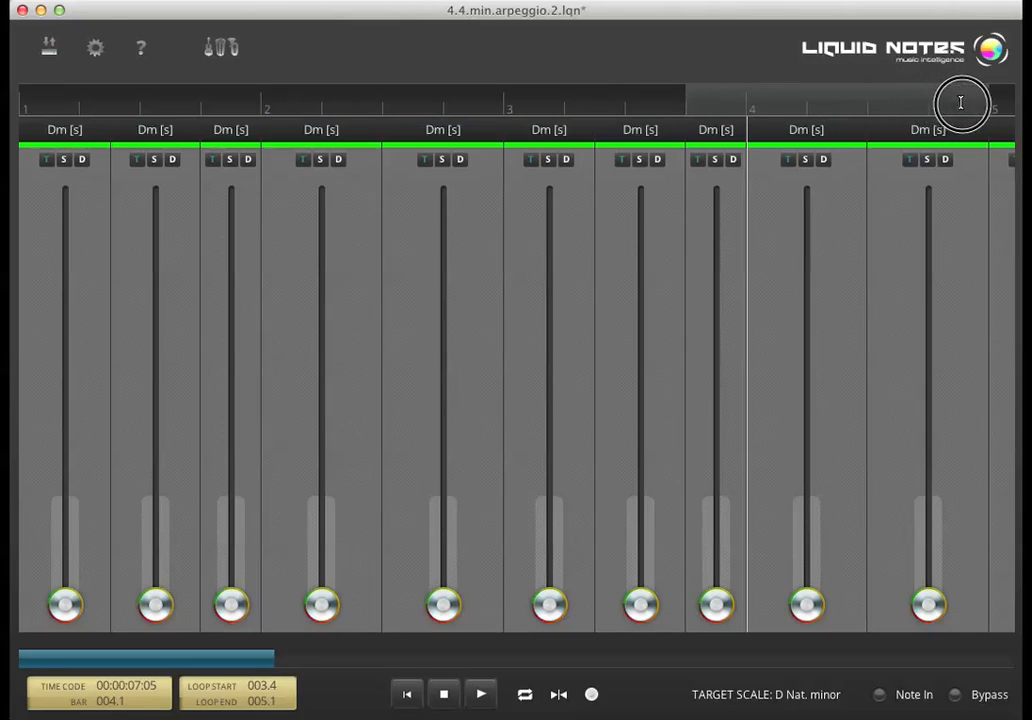
pyautogui.moveTo(260, 93)
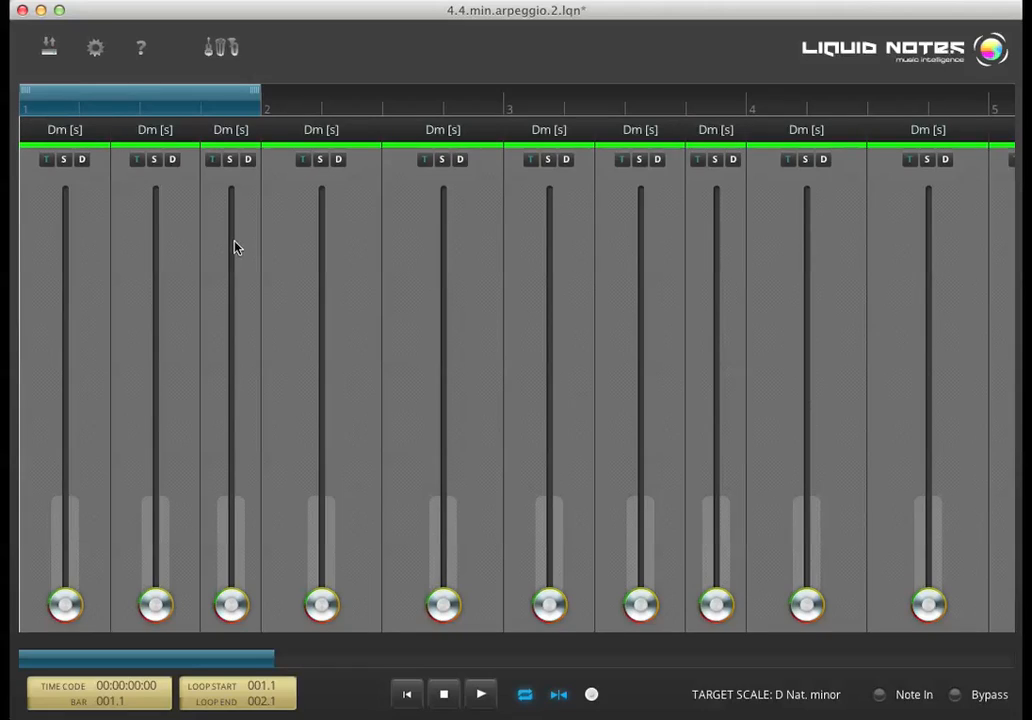
# Start playback of the looped first bar
pyautogui.click(480, 694)
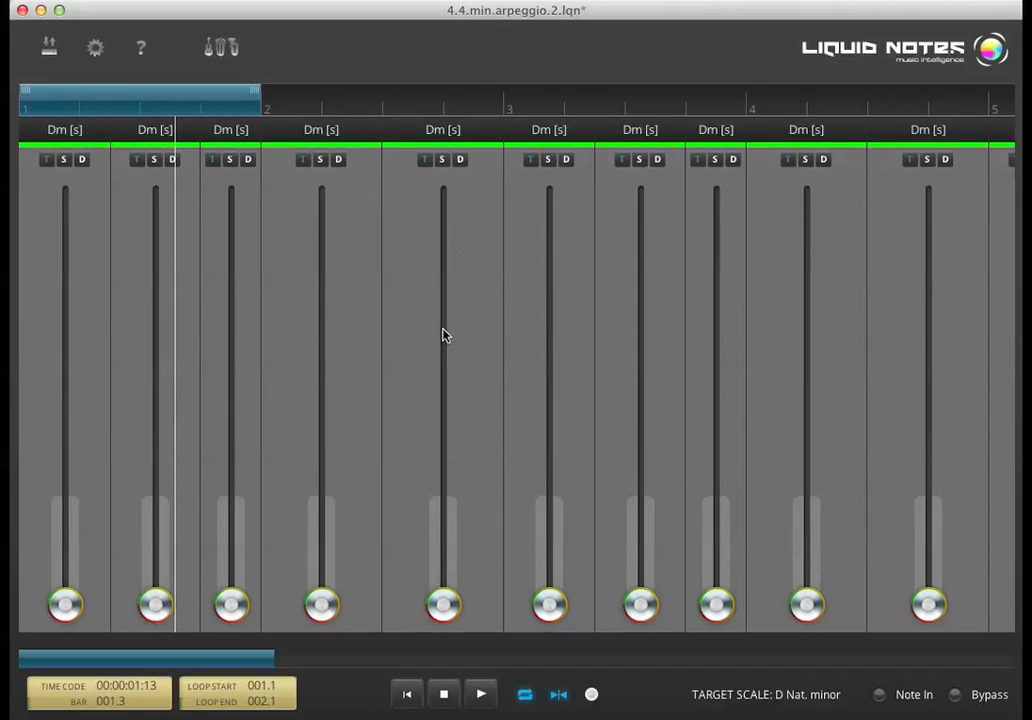
pyautogui.moveTo(463, 370)
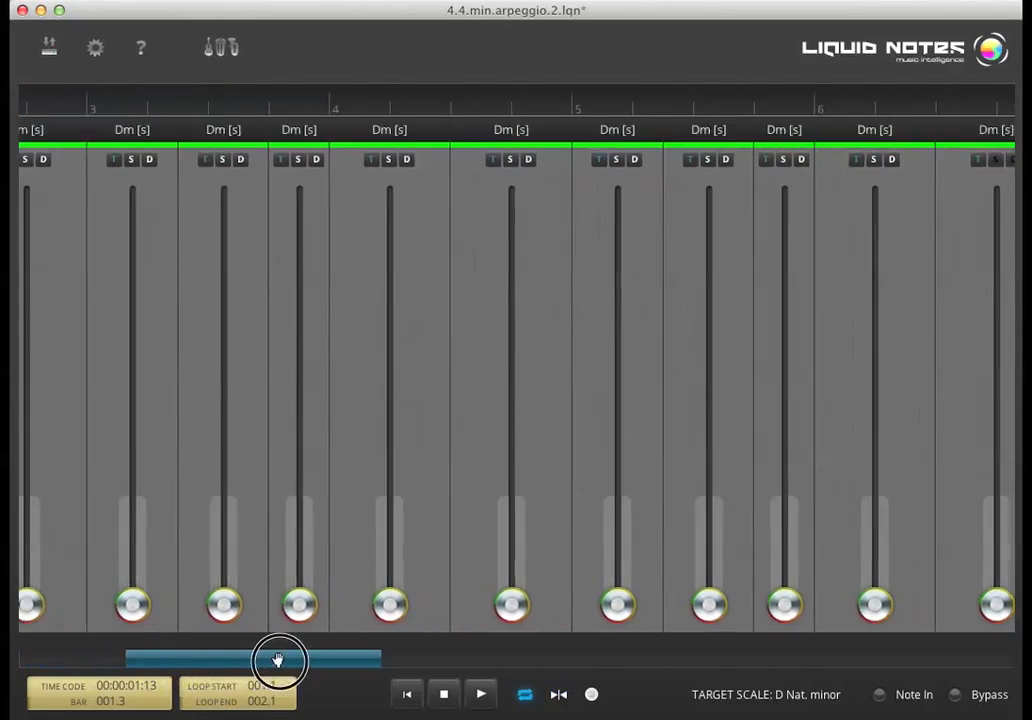
# Pan and zoom the overview bar until bars 7 through 10 fill the arrangement view
pyautogui.moveTo(280, 660); pyautogui.dragTo(578, 660)
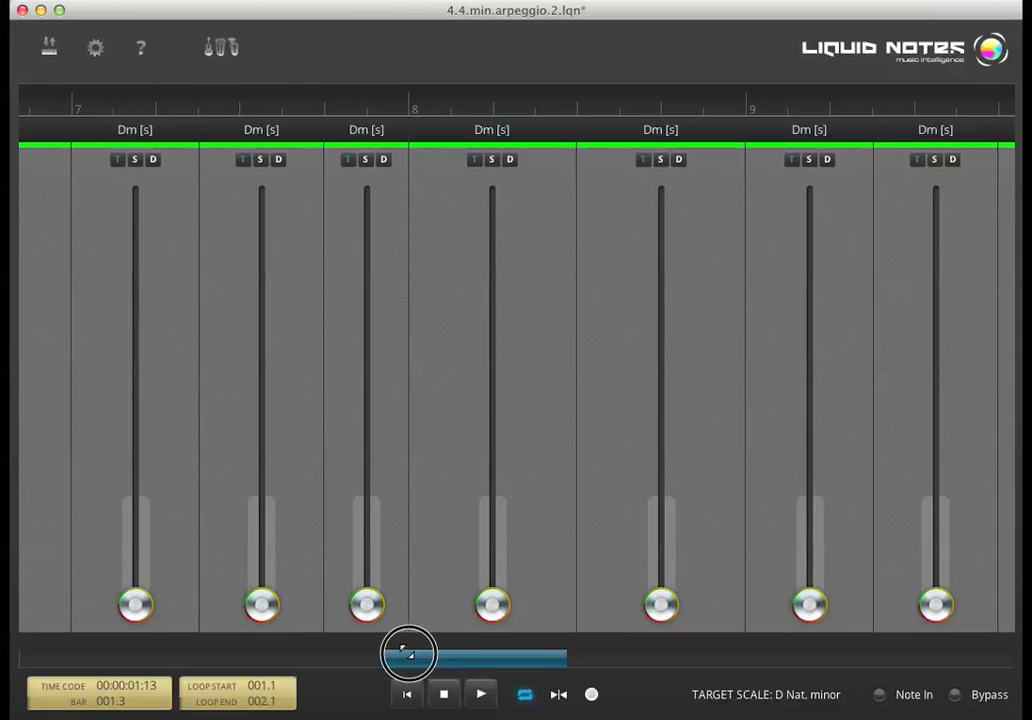
pyautogui.moveTo(408, 653); pyautogui.dragTo(322, 659)
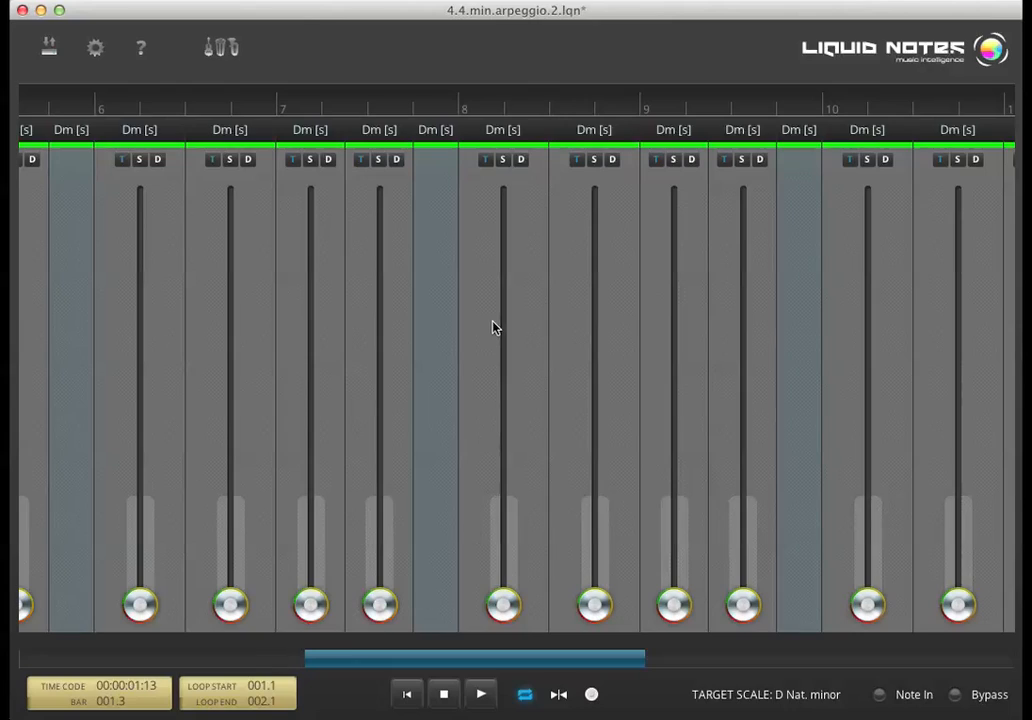
pyautogui.moveTo(445, 85)
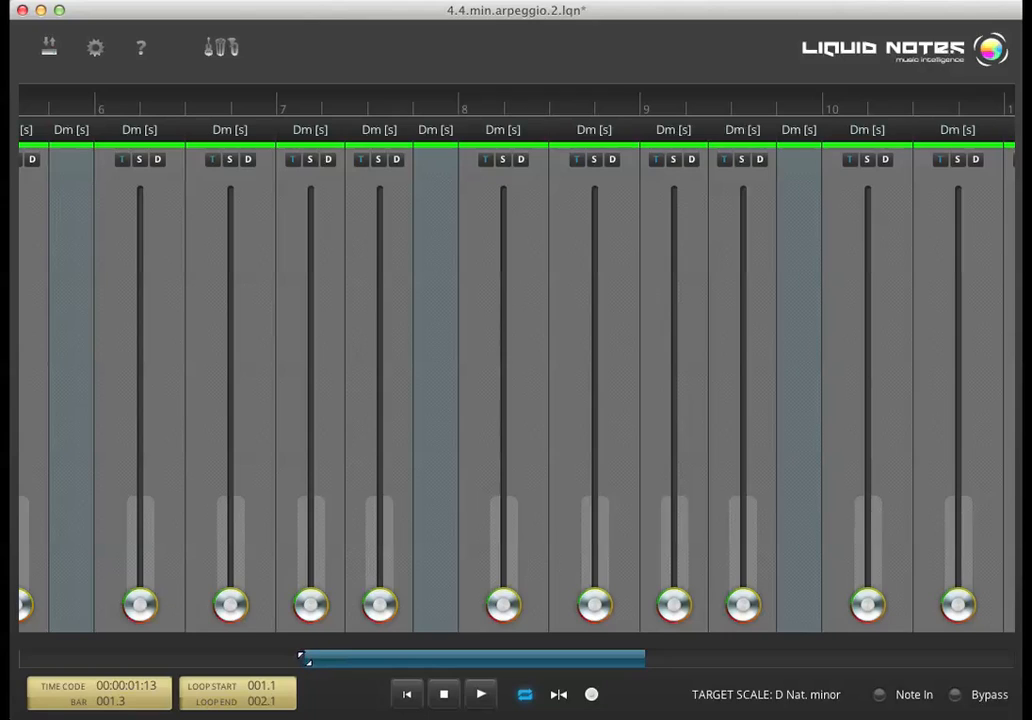
pyautogui.moveTo(300, 656); pyautogui.dragTo(375, 653)
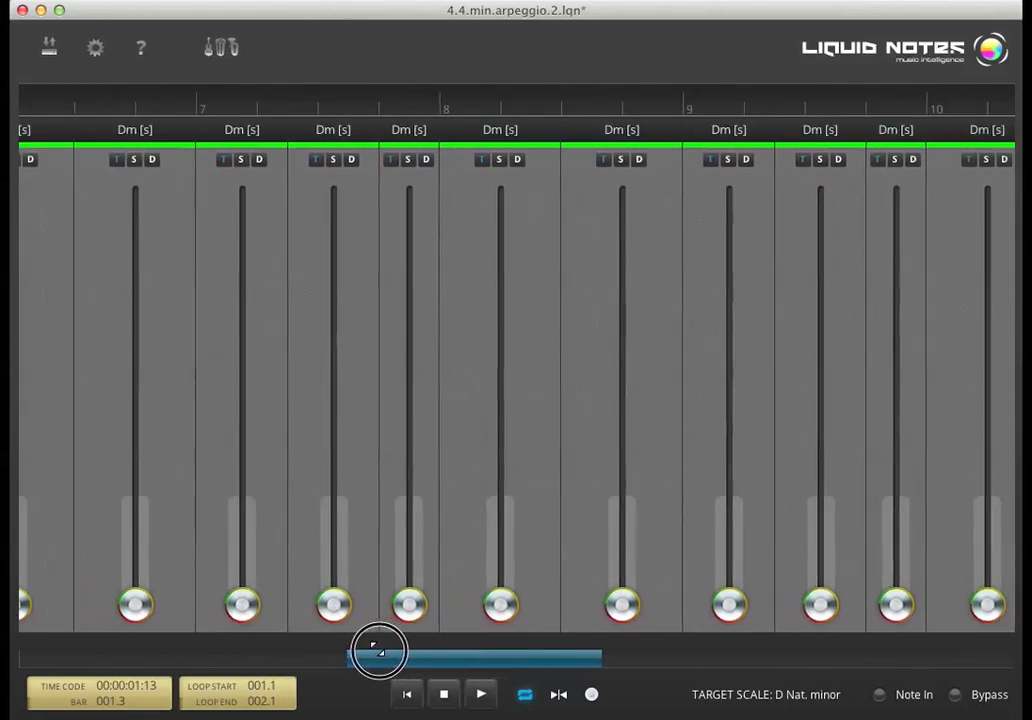
pyautogui.moveTo(378, 651); pyautogui.dragTo(287, 648)
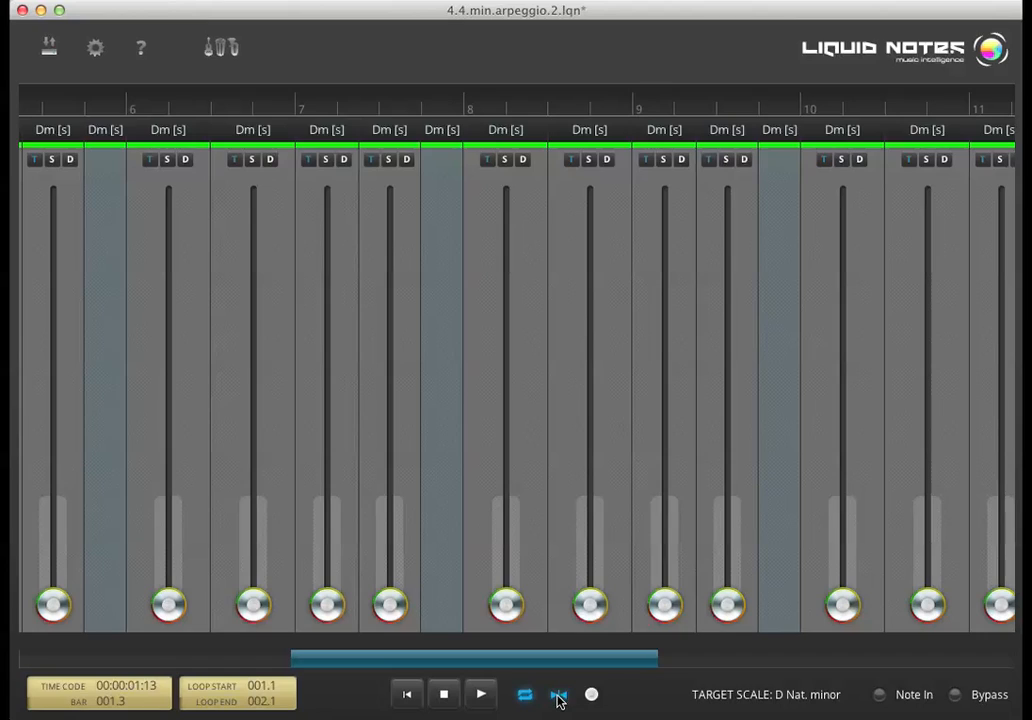
# Enable follow mode, play through the song, and stop at bar 10
pyautogui.click(480, 694)
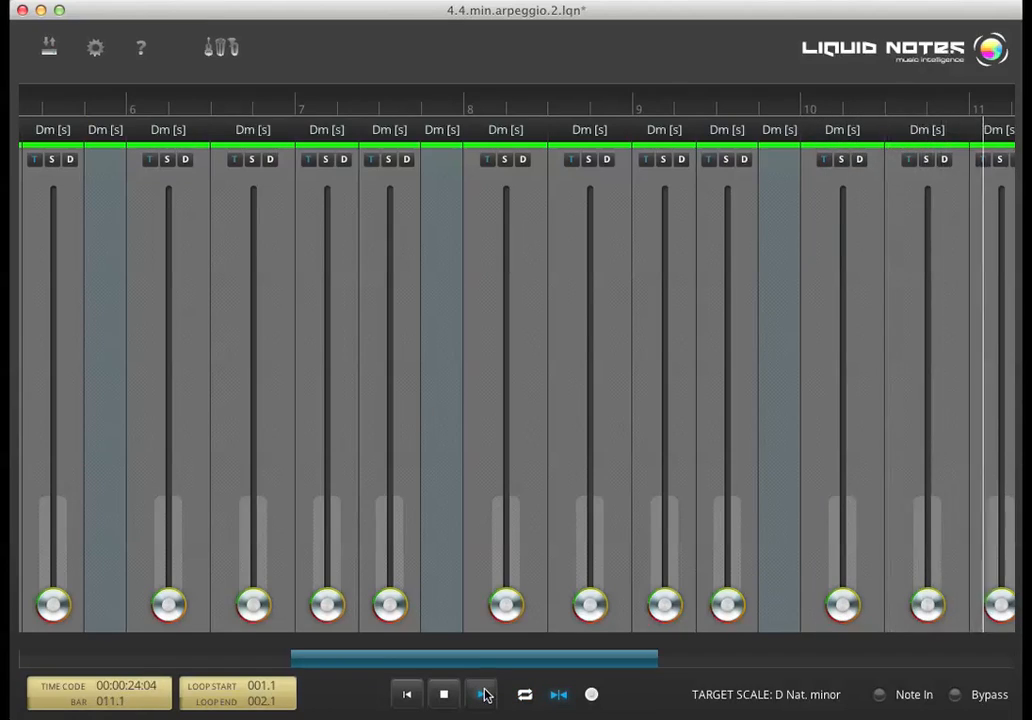
pyautogui.click(481, 694)
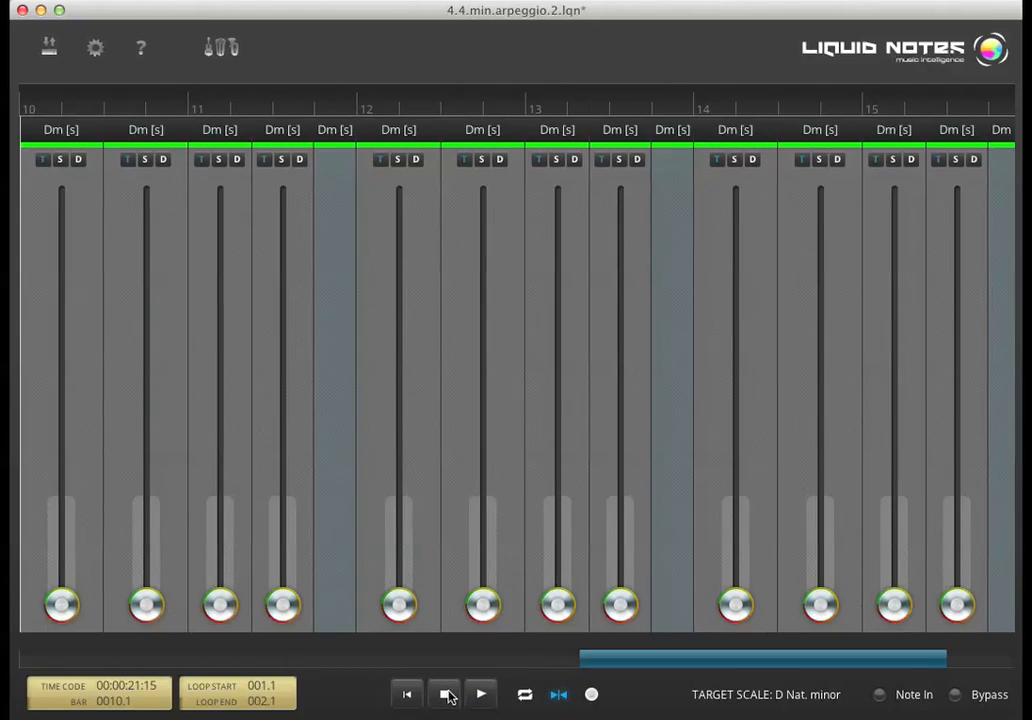
pyautogui.click(444, 694)
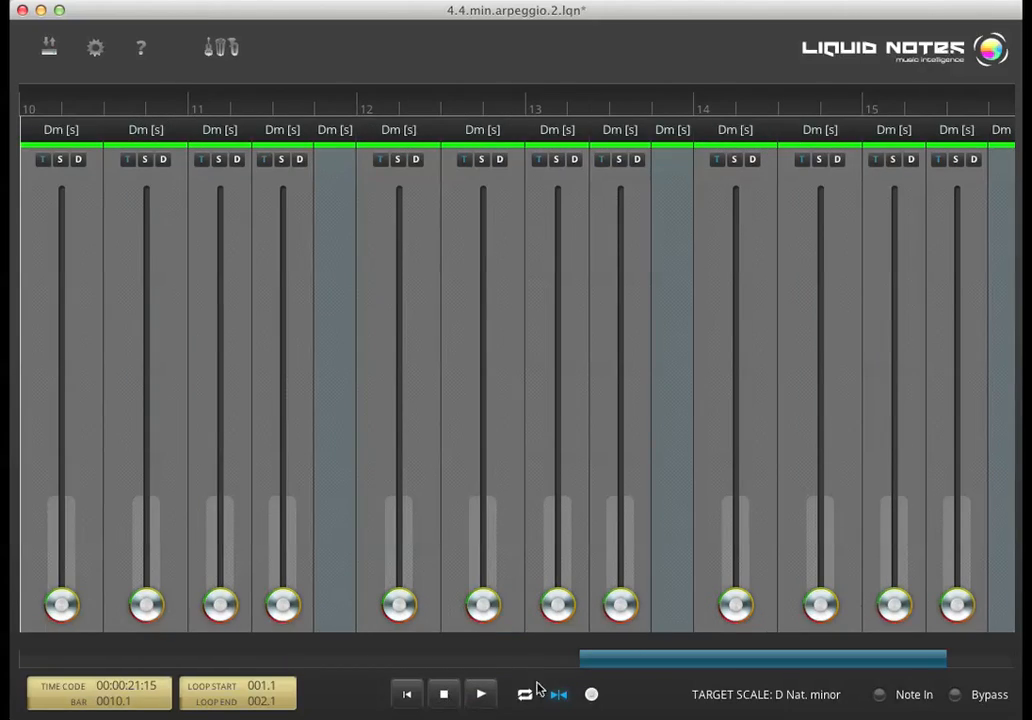
pyautogui.moveTo(768, 705)
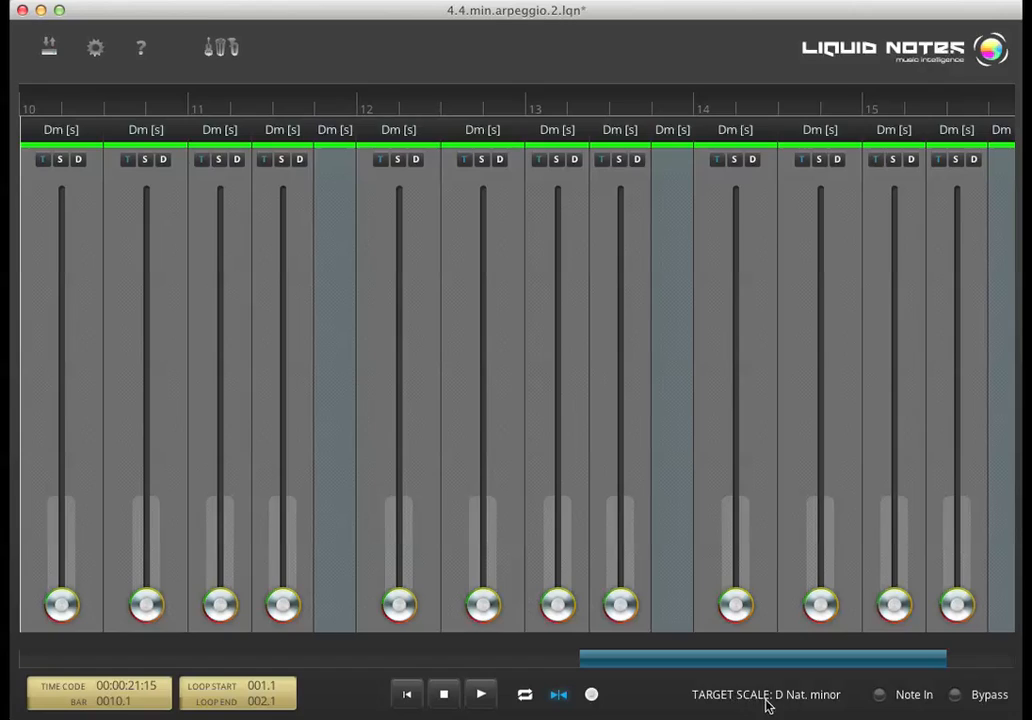
pyautogui.click(766, 694)
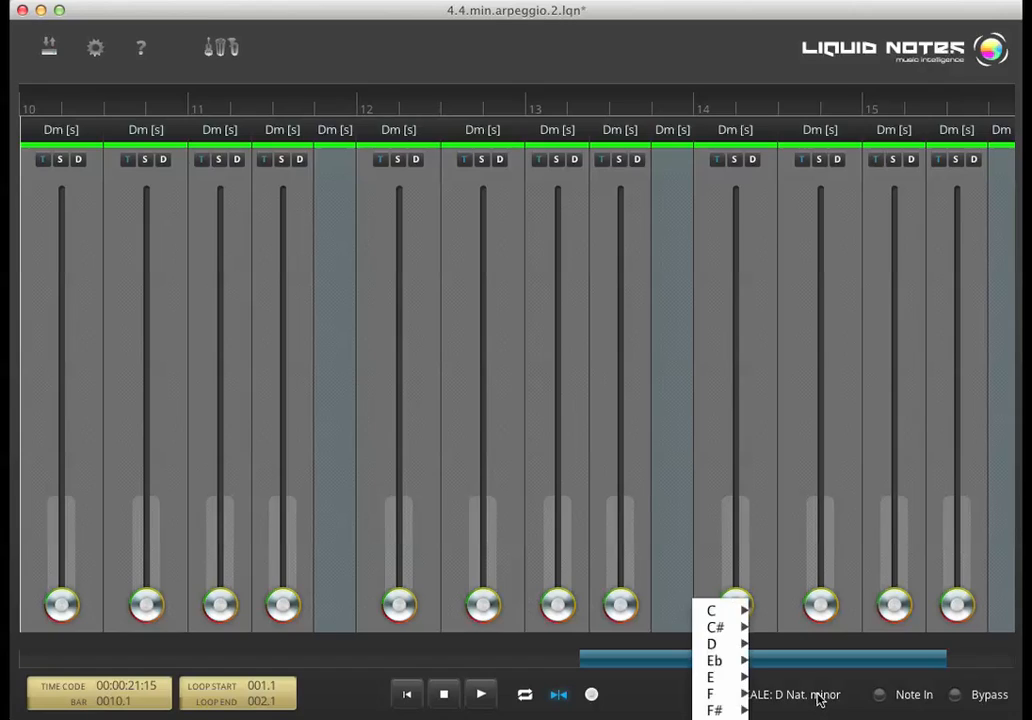
pyautogui.moveTo(714, 660)
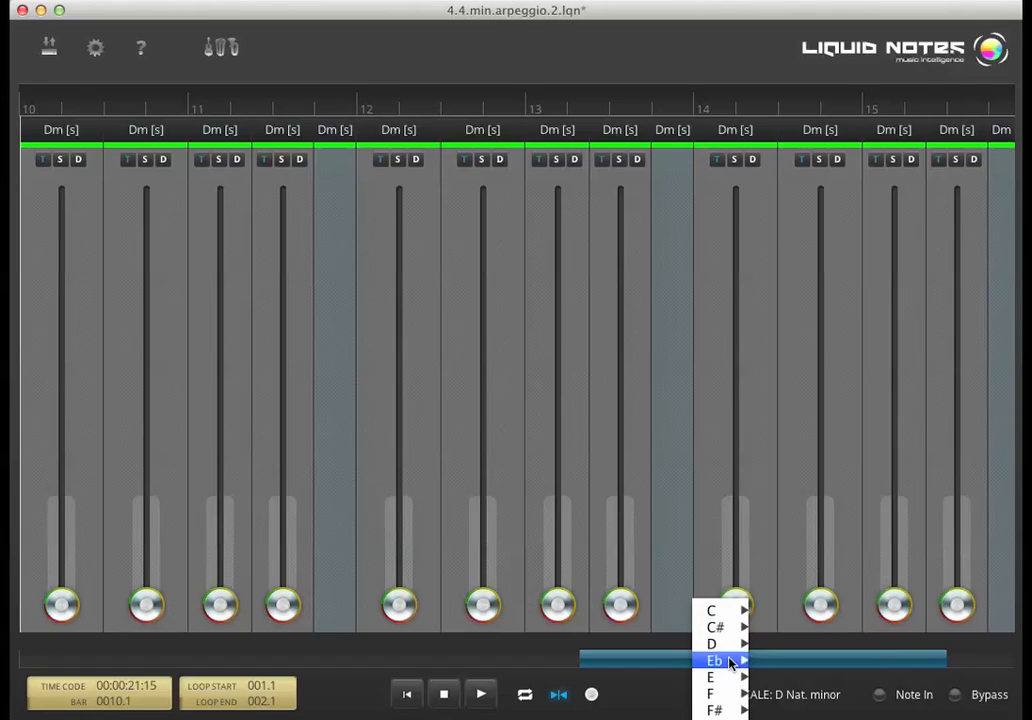
pyautogui.moveTo(714, 660)
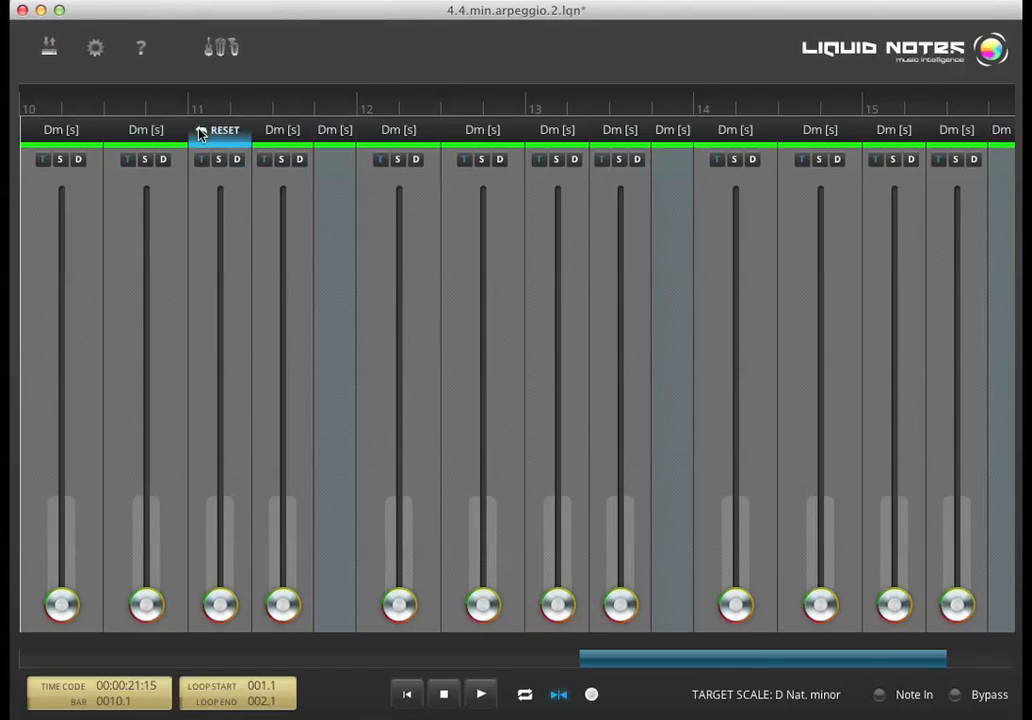
pyautogui.click(95, 47)
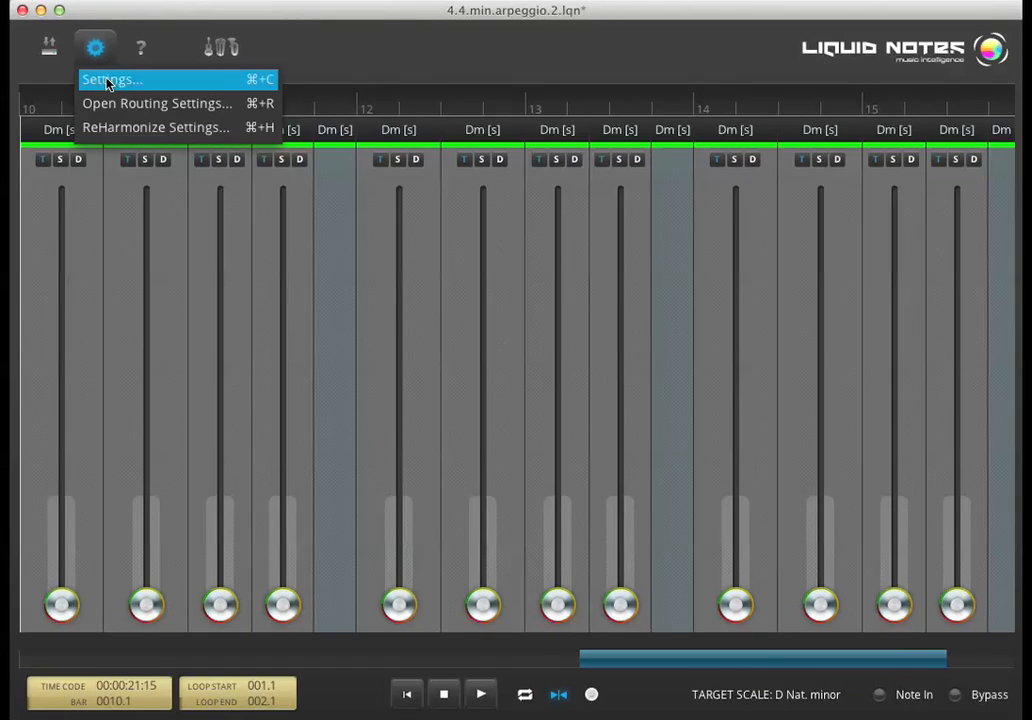
pyautogui.moveTo(173, 90)
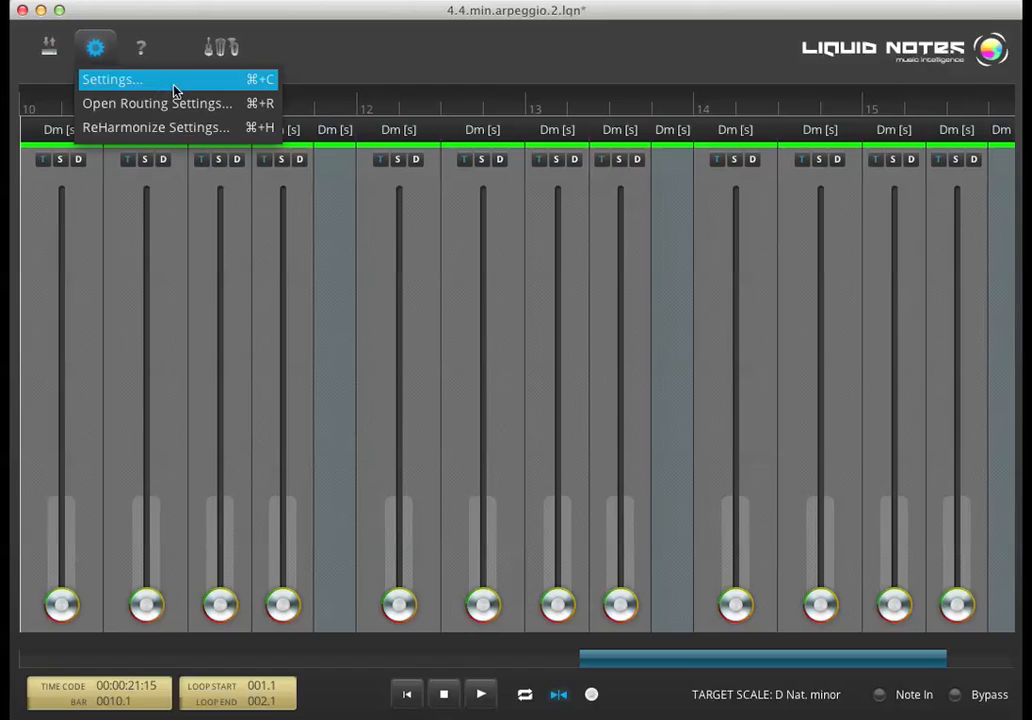
pyautogui.moveTo(155, 127)
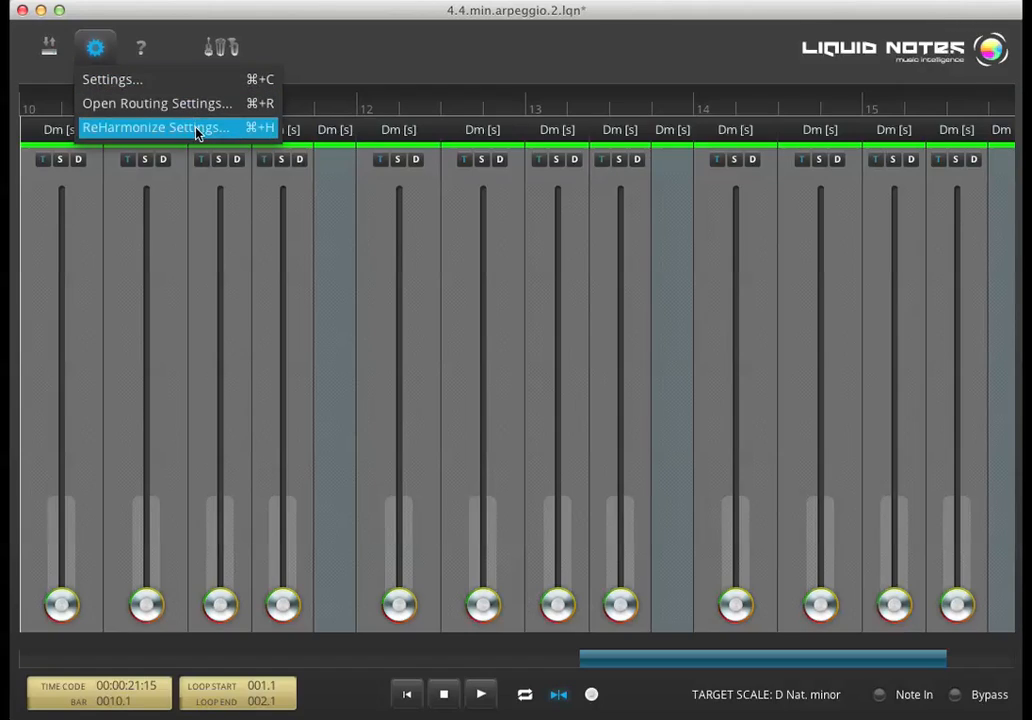
pyautogui.moveTo(197, 127)
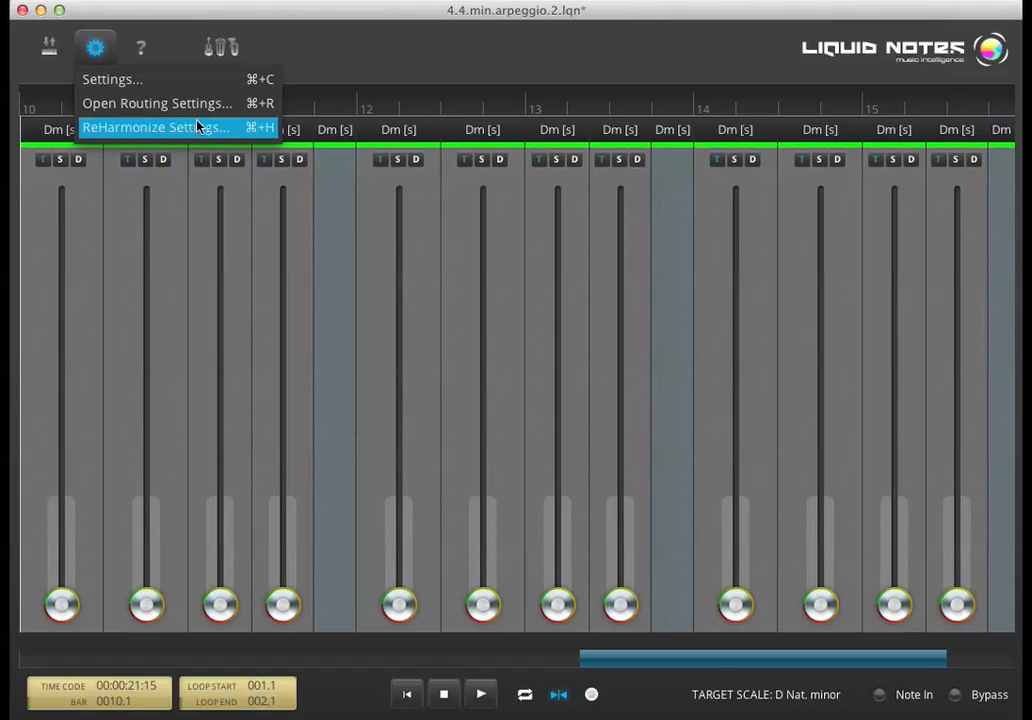
pyautogui.click(95, 47)
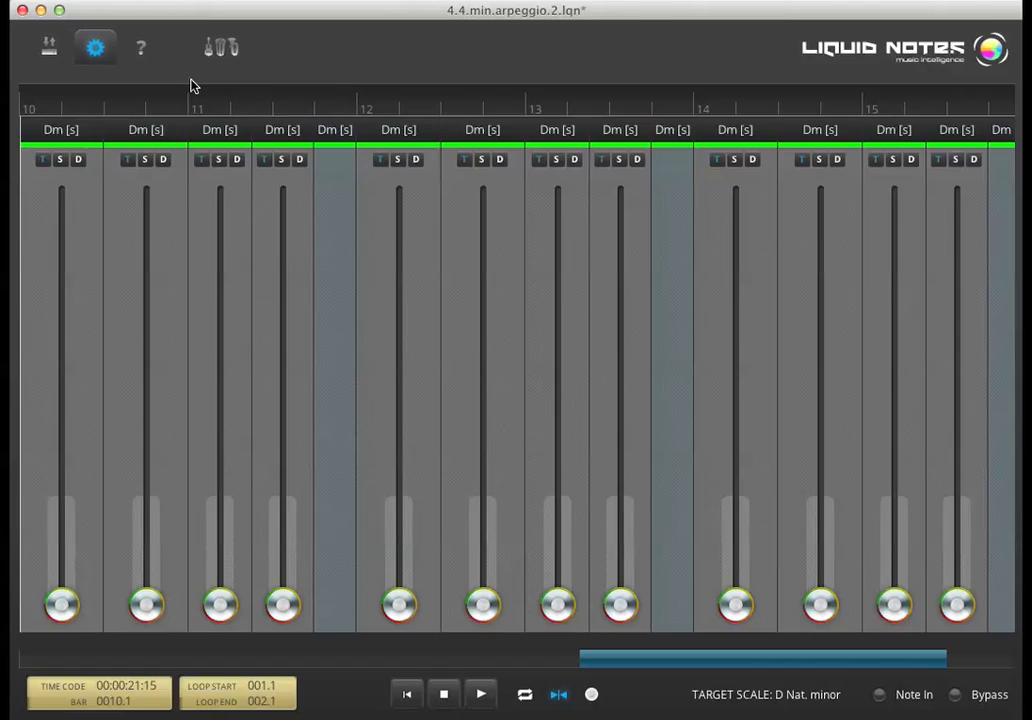
pyautogui.click(95, 47)
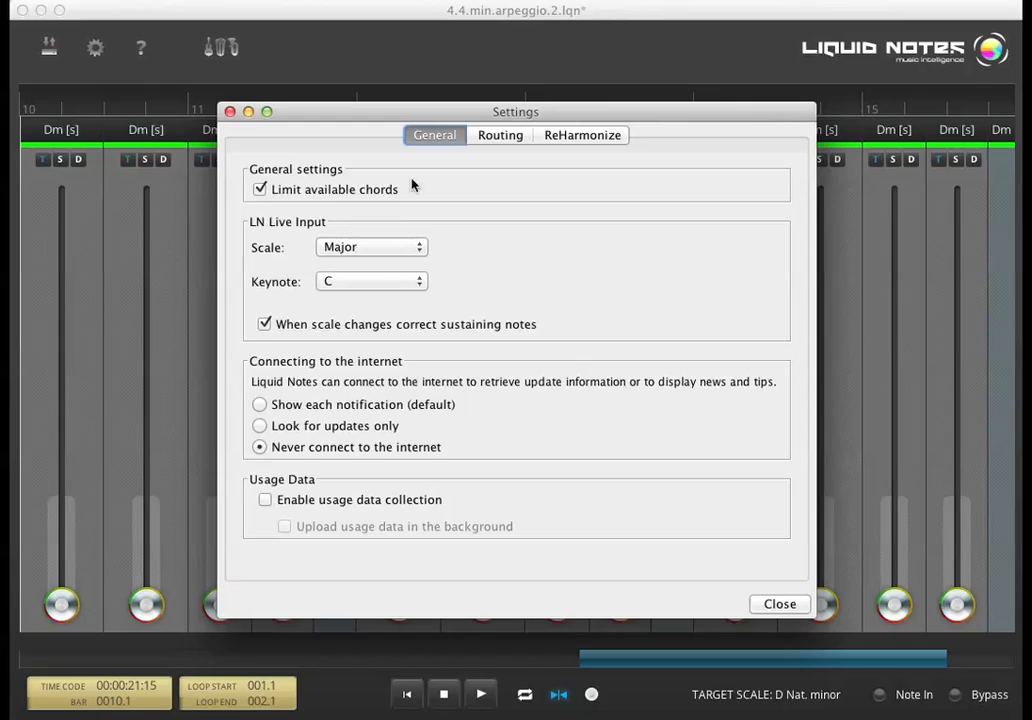
pyautogui.moveTo(297, 168)
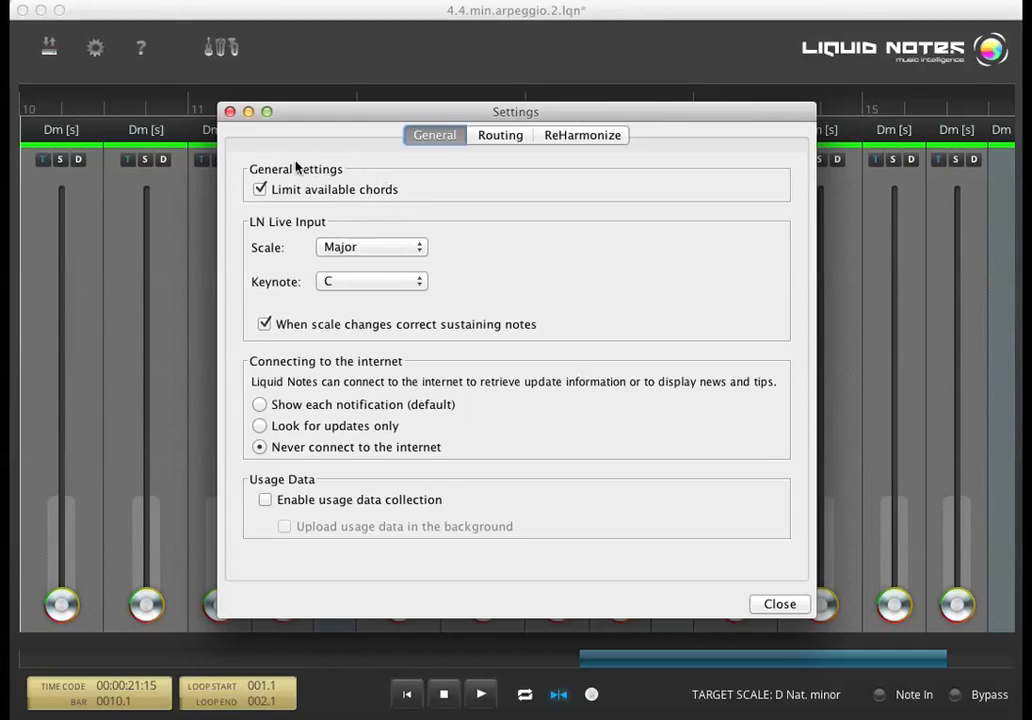
pyautogui.moveTo(427, 177)
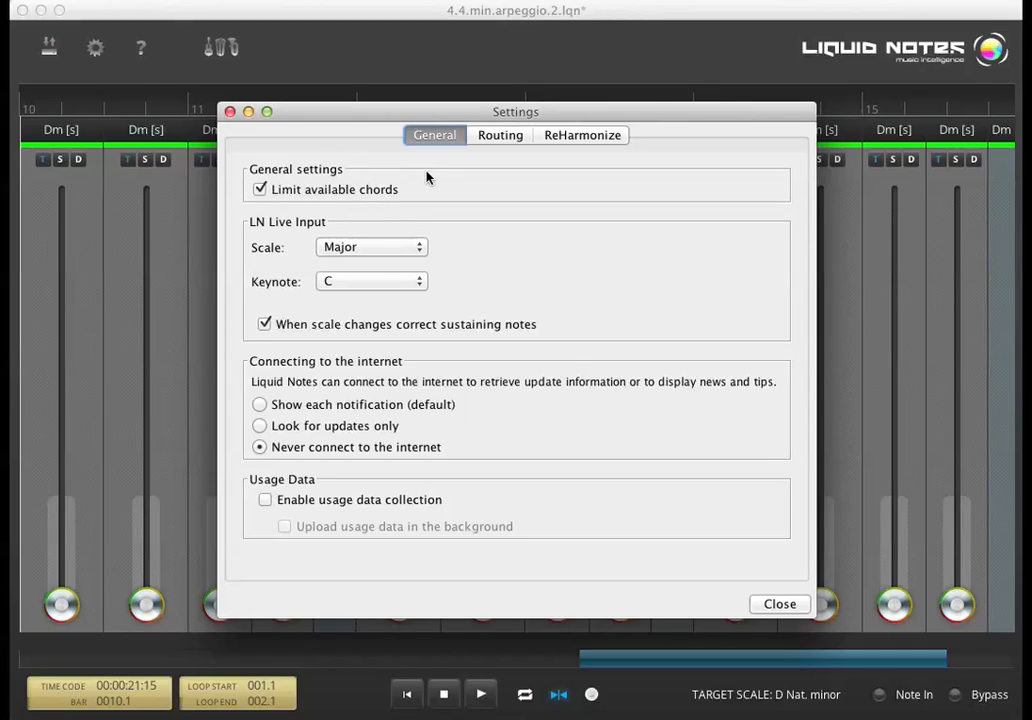
pyautogui.moveTo(360, 199)
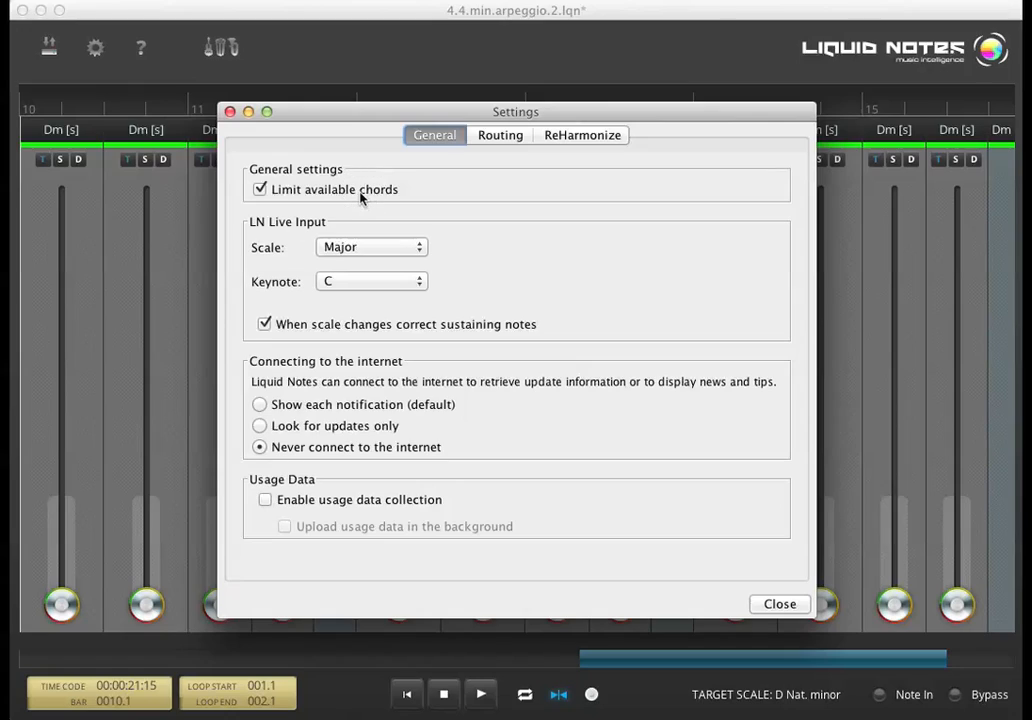
pyautogui.click(260, 189)
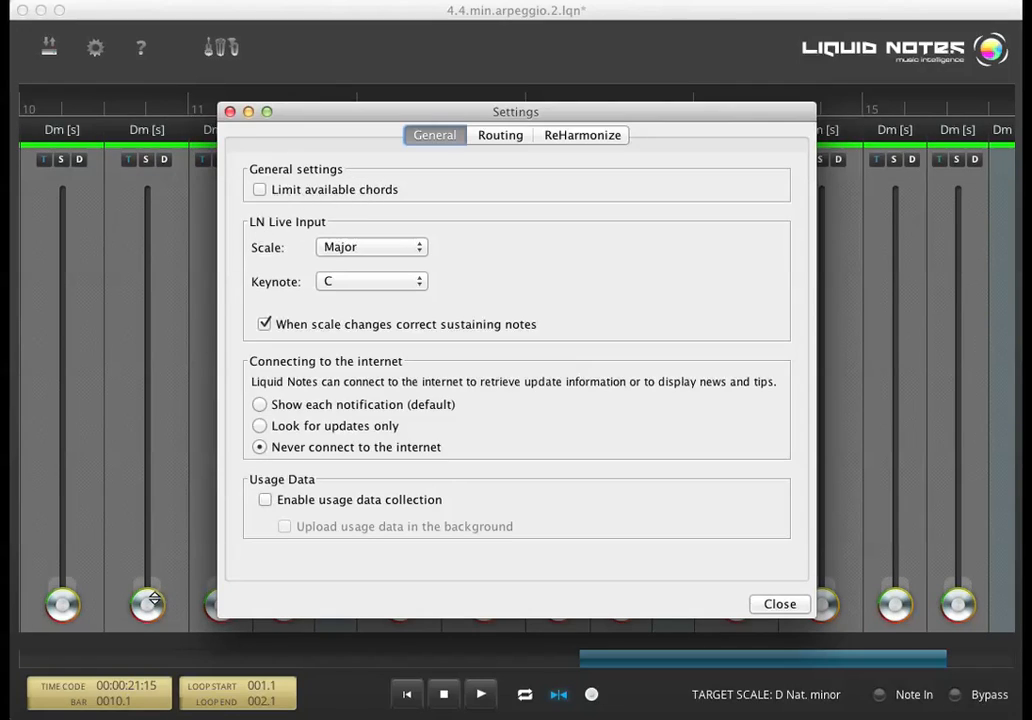
pyautogui.moveTo(155, 595)
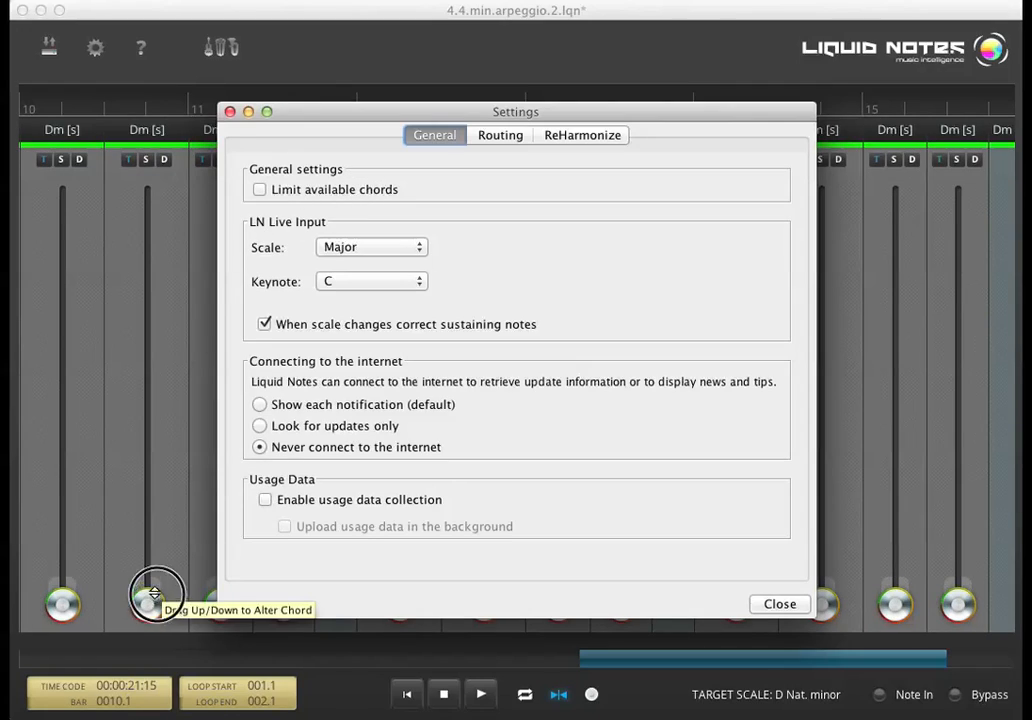
pyautogui.moveTo(156, 593); pyautogui.dragTo(150, 432)
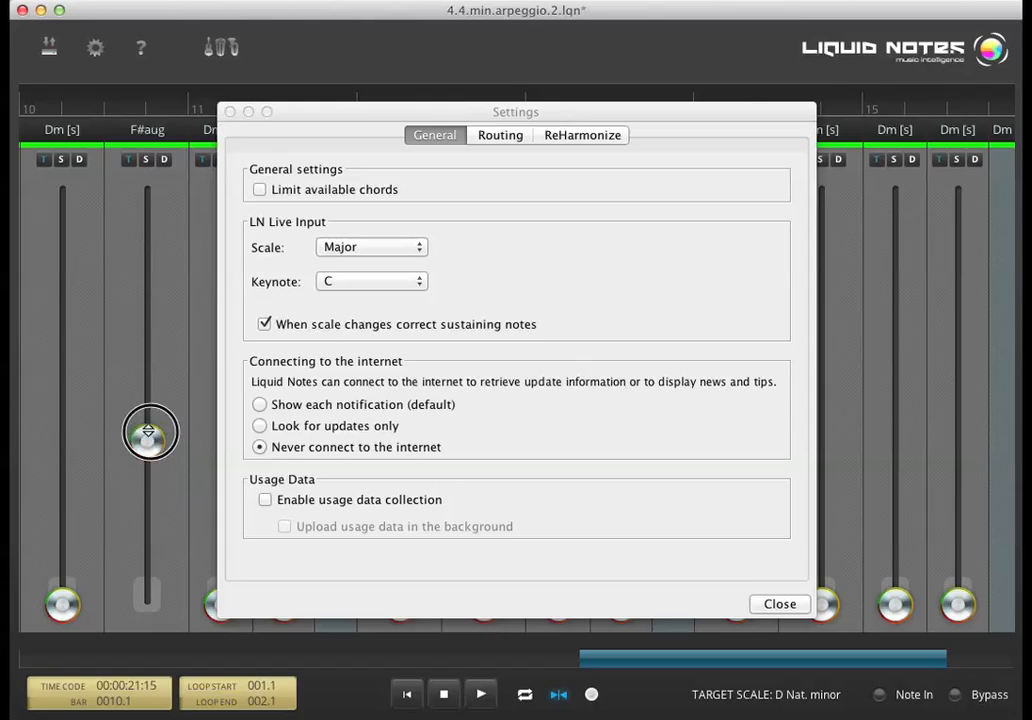
pyautogui.moveTo(150, 432); pyautogui.dragTo(150, 348)
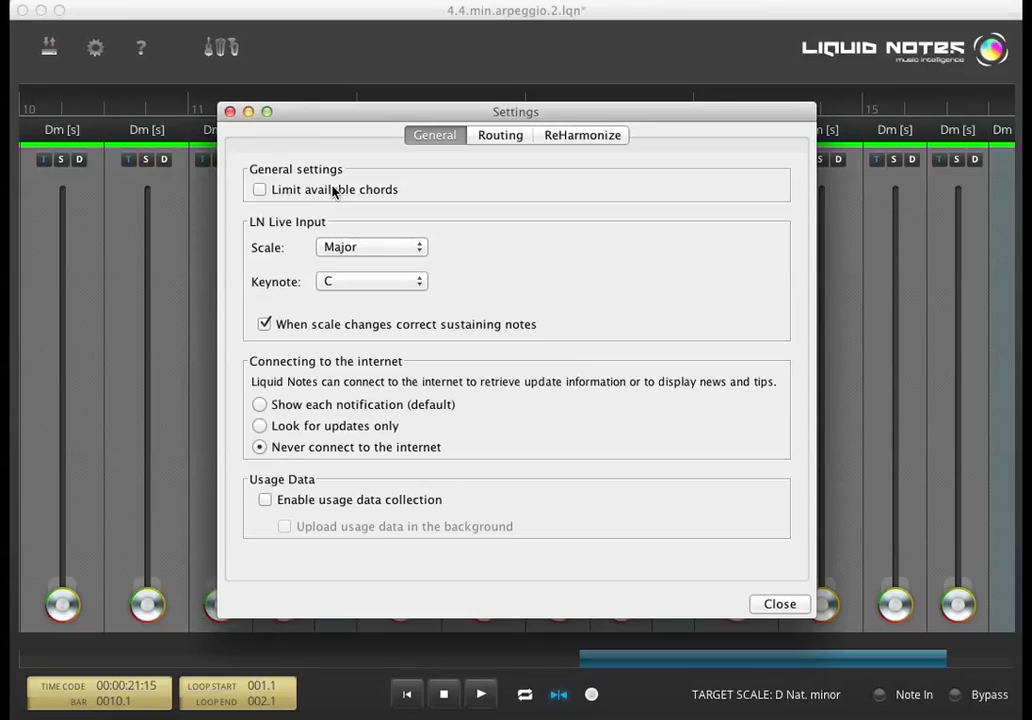
pyautogui.click(259, 189)
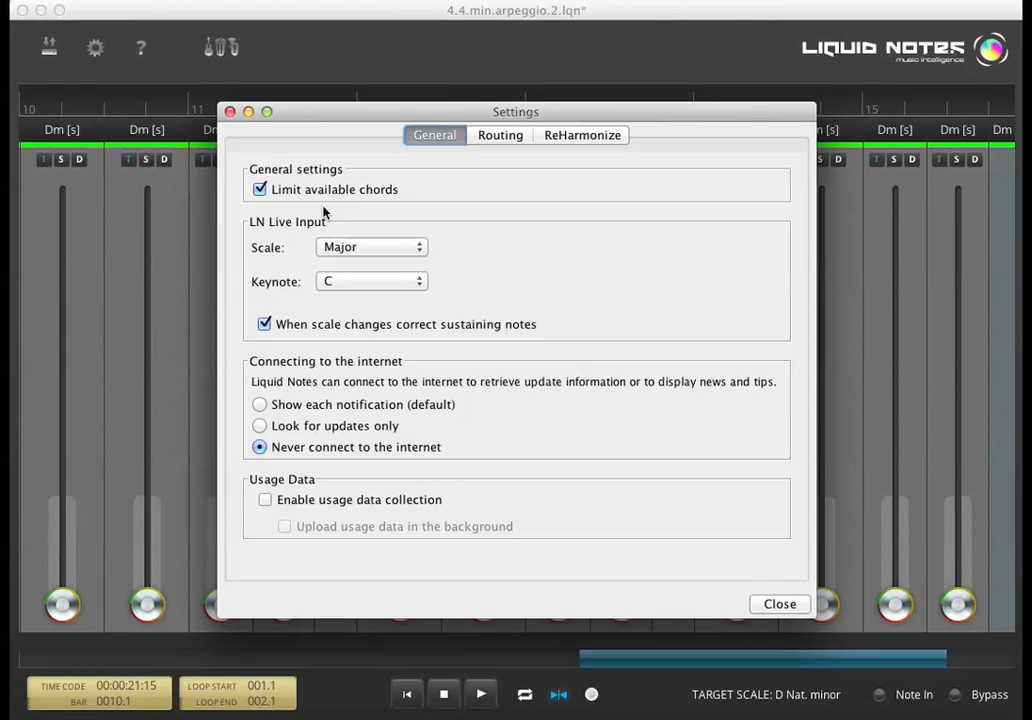
pyautogui.moveTo(420, 321)
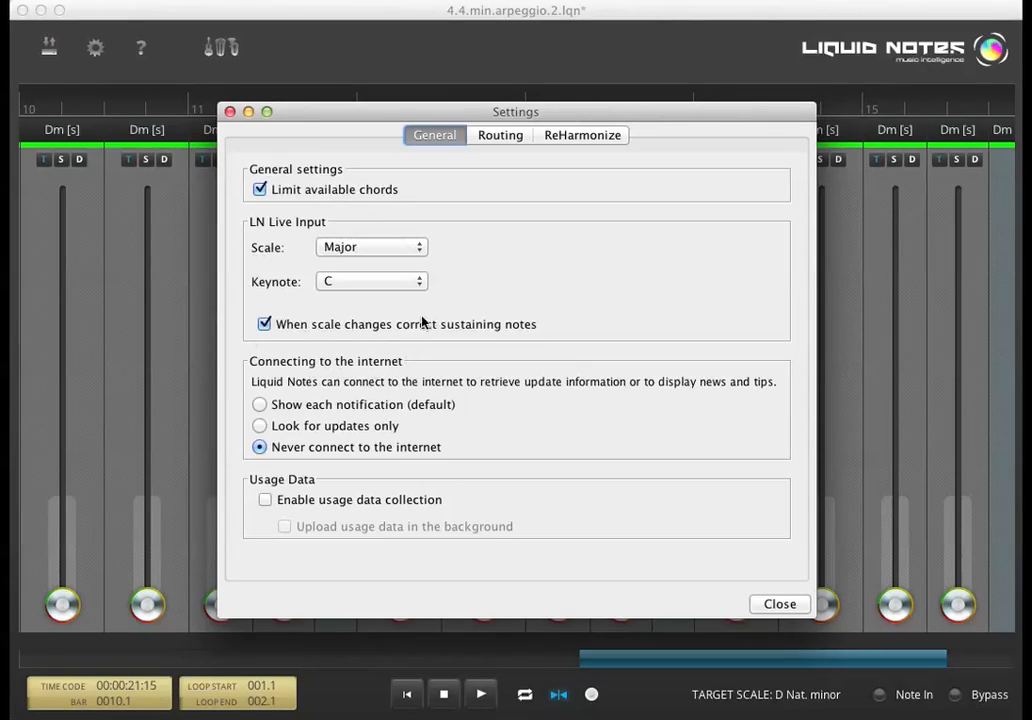
pyautogui.moveTo(437, 247)
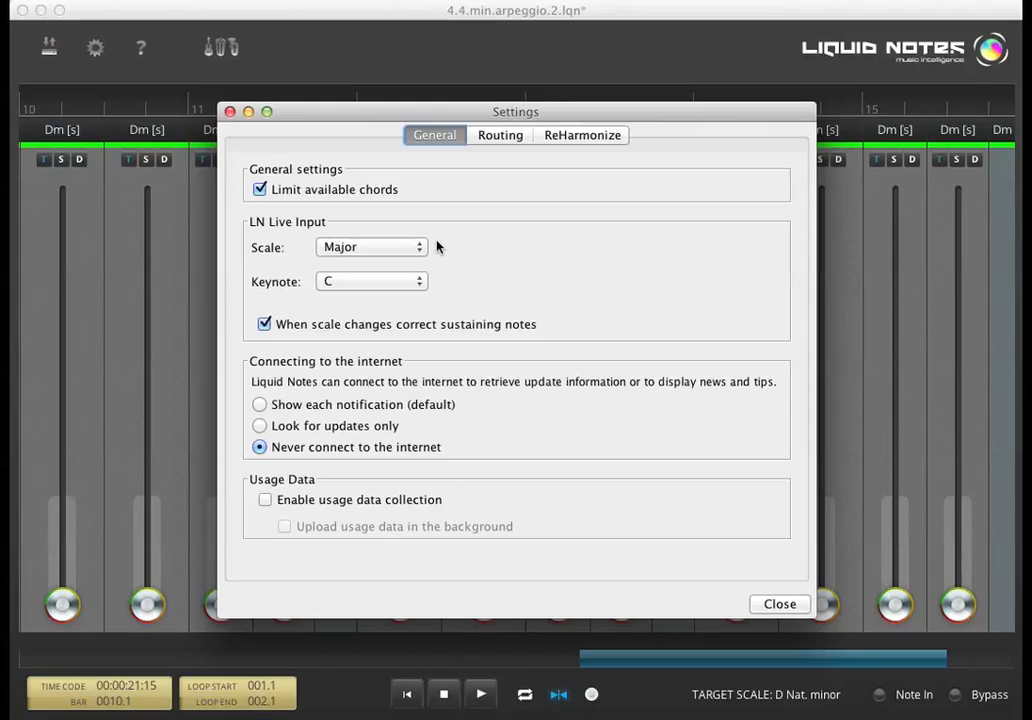
pyautogui.moveTo(450, 330)
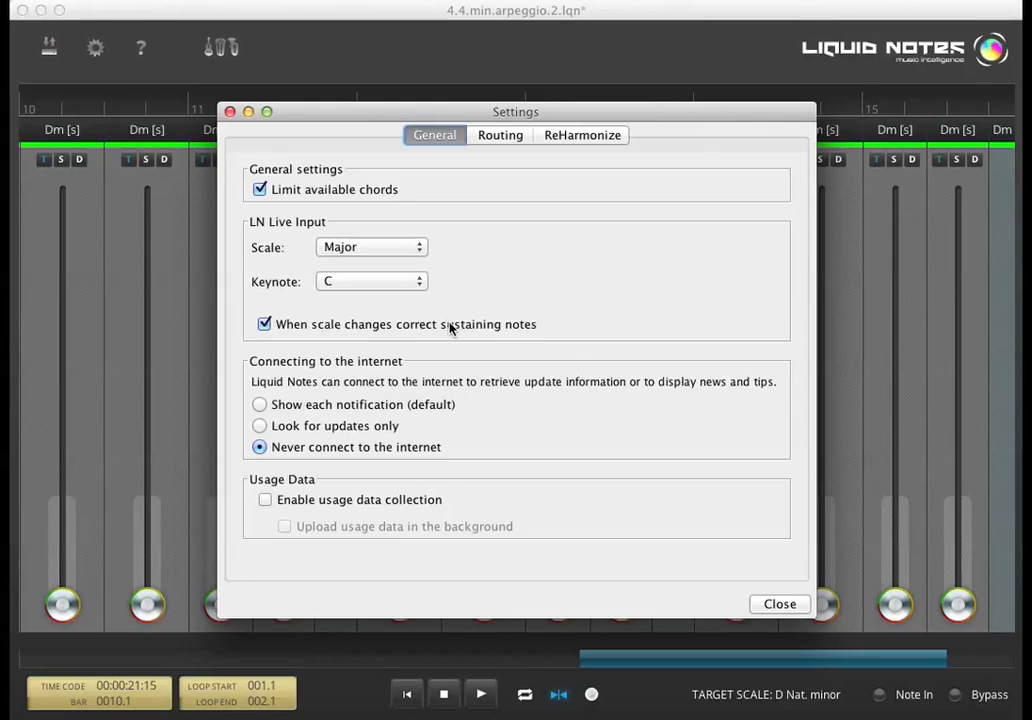
pyautogui.moveTo(495, 164)
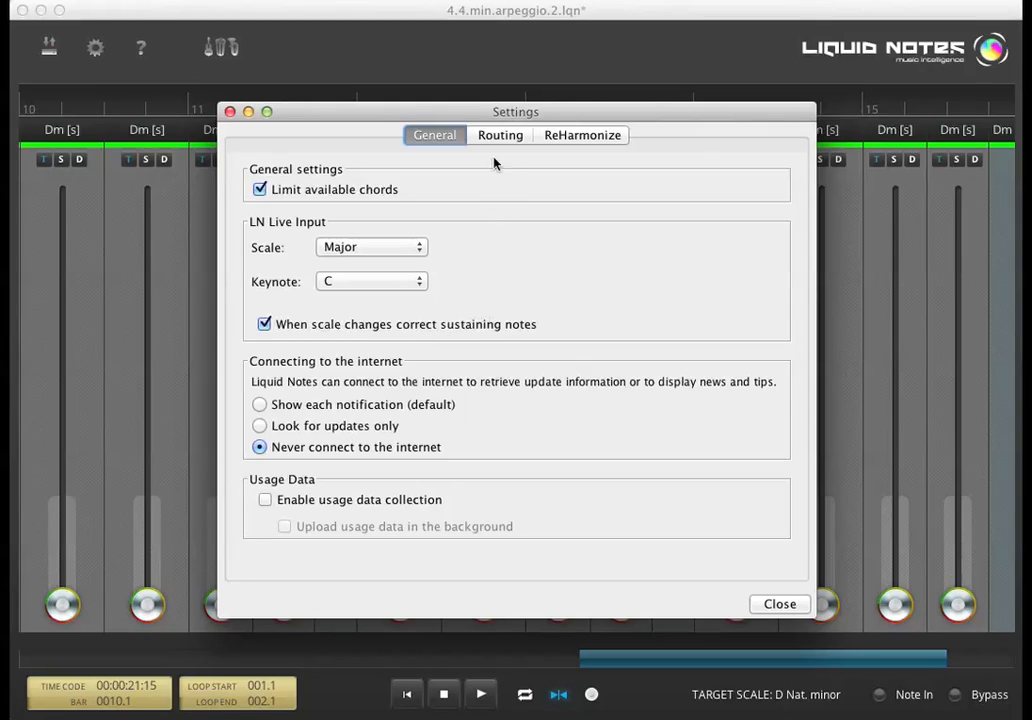
# In Routing, review instruments, keeping Bright Acoustic Piano for Arpeggio and Acoustic Grand Piano for Chords
pyautogui.click(500, 135)
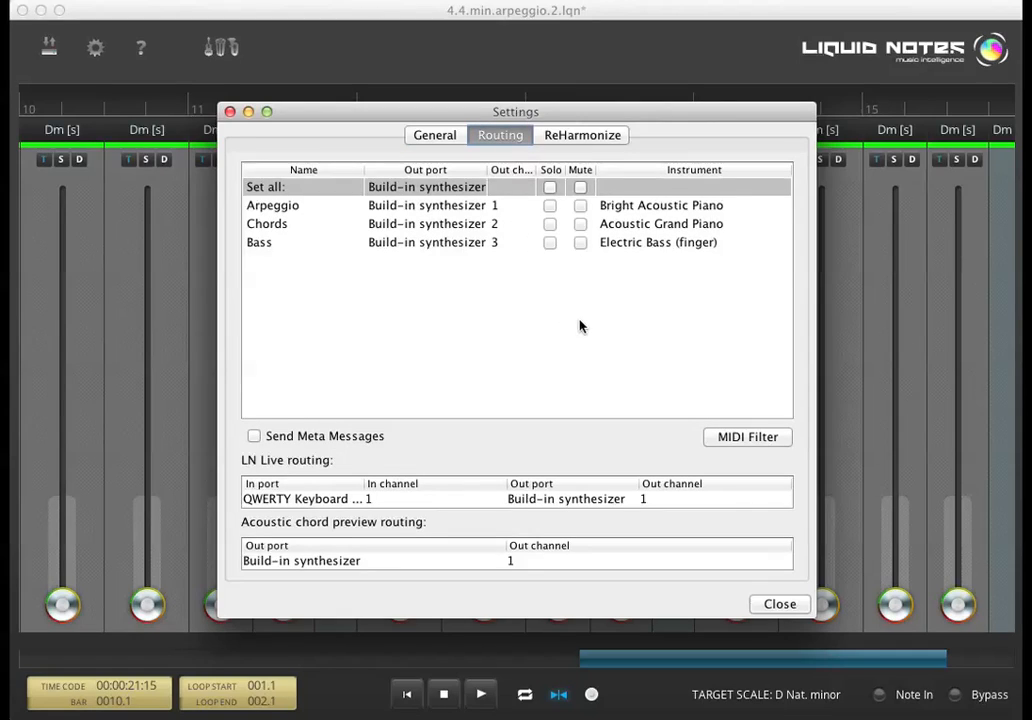
pyautogui.moveTo(672, 196)
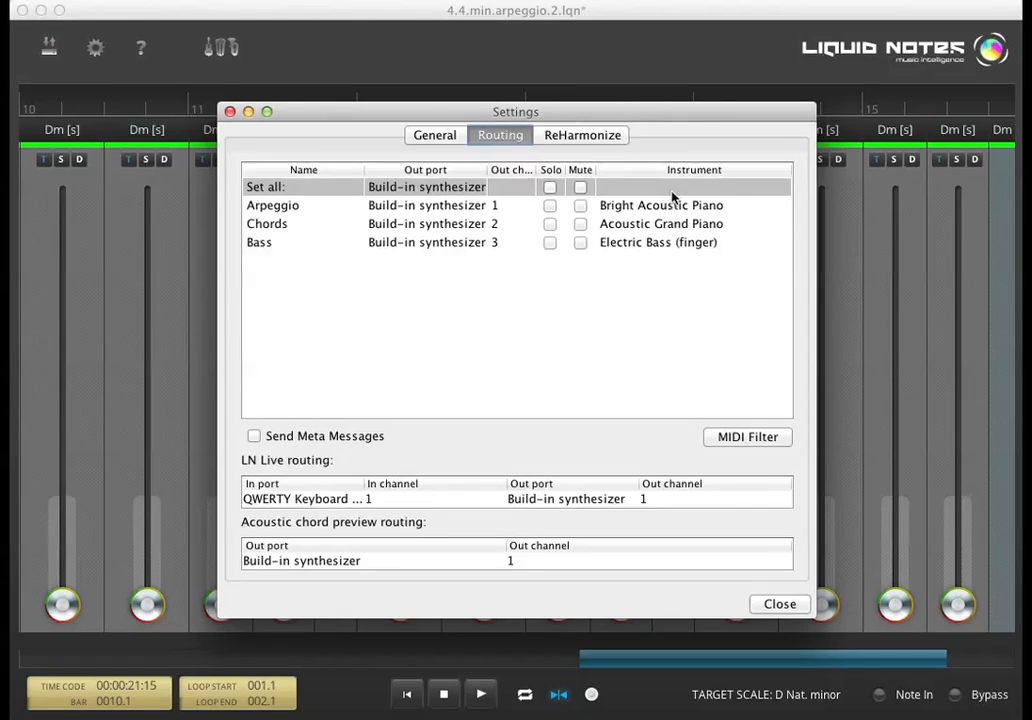
pyautogui.click(660, 205)
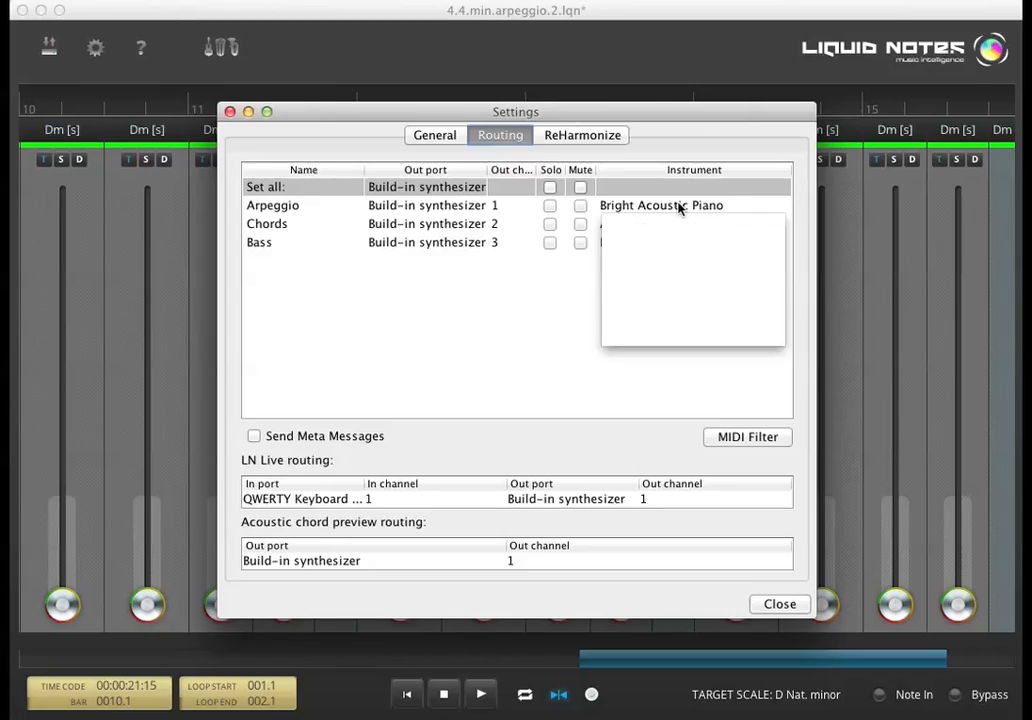
pyautogui.click(661, 205)
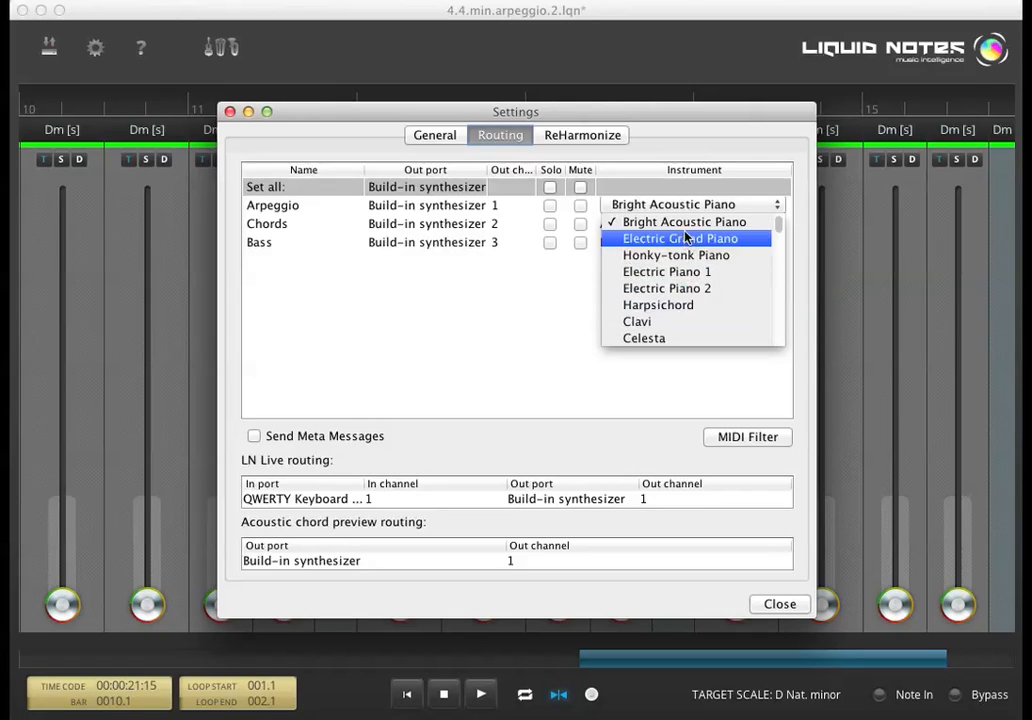
pyautogui.click(672, 204)
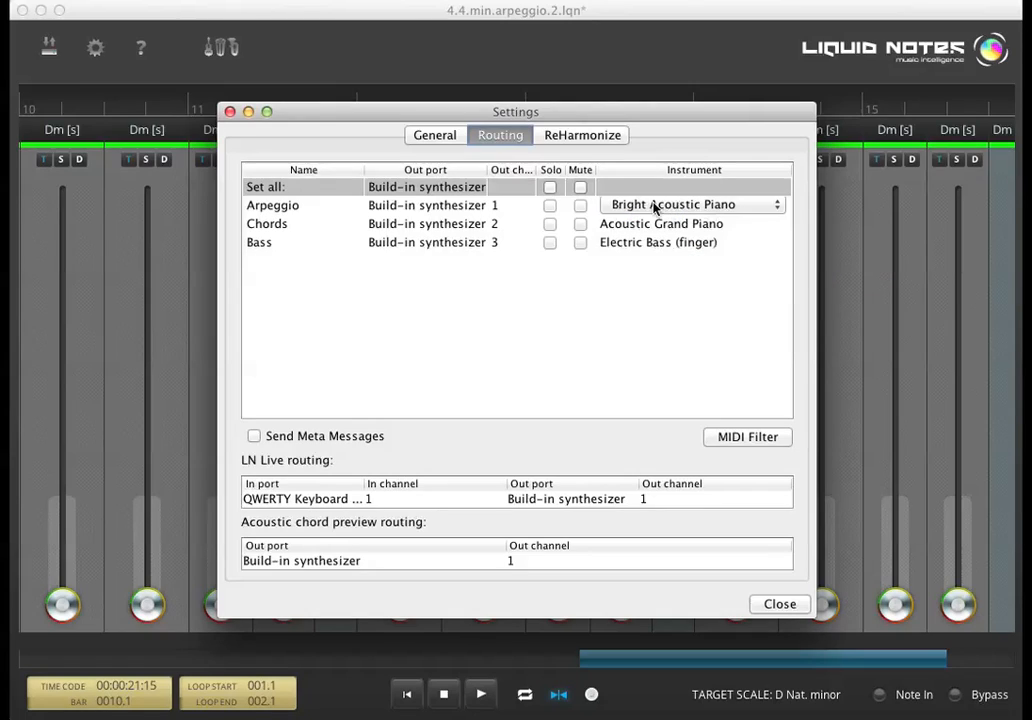
pyautogui.click(690, 223)
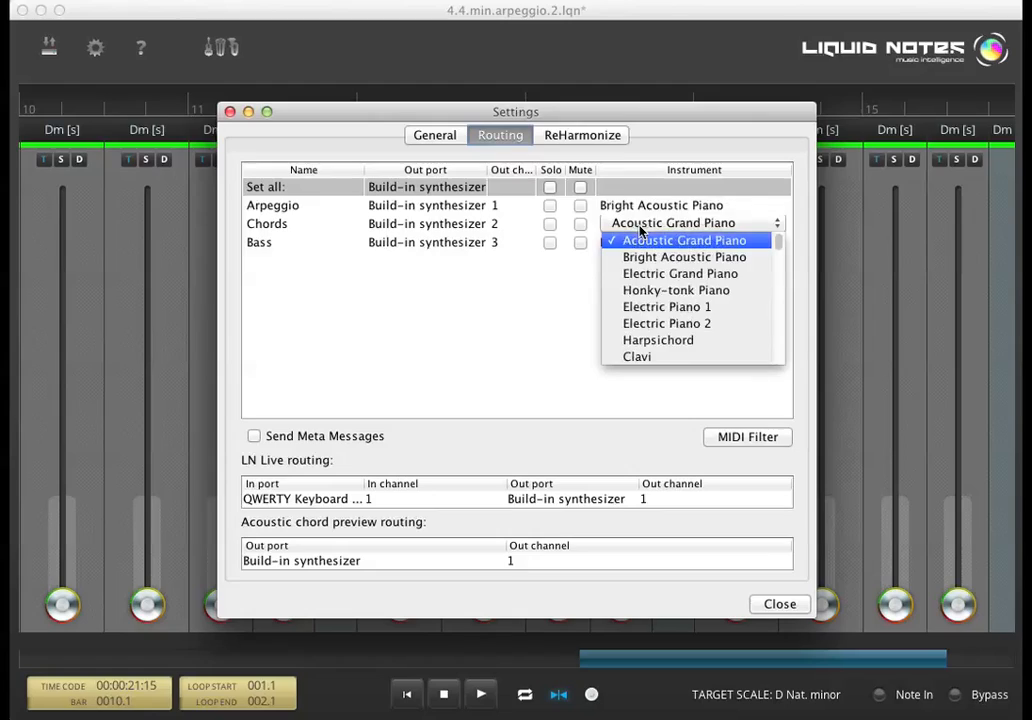
pyautogui.click(658, 242)
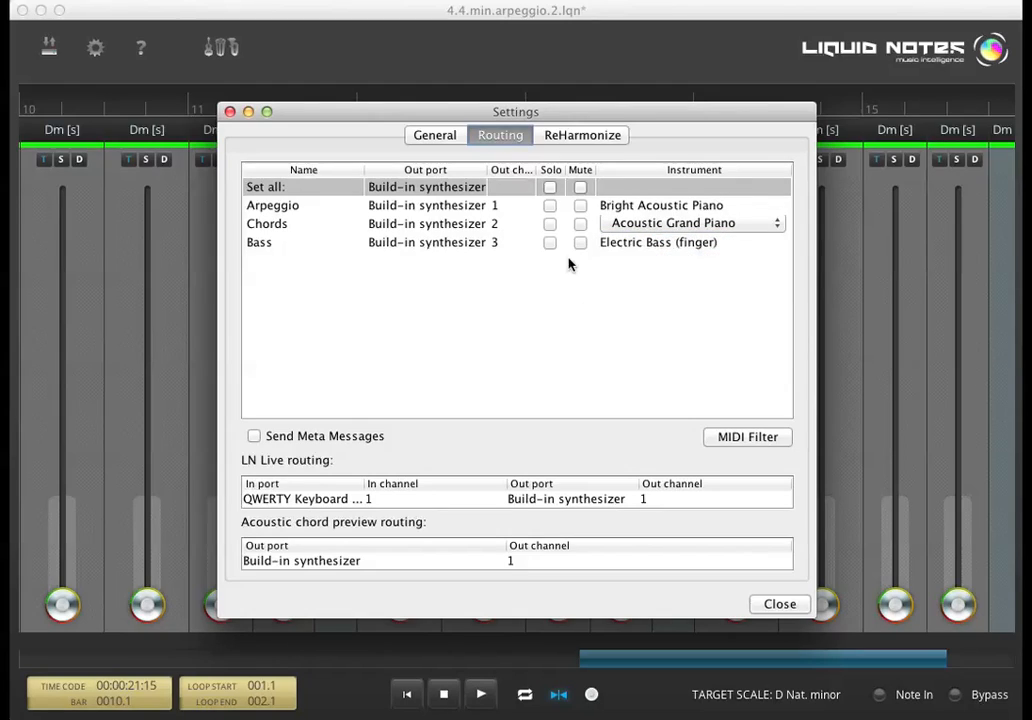
# Solo and mute the Arpeggio track, then untick its Solo box
pyautogui.click(550, 205)
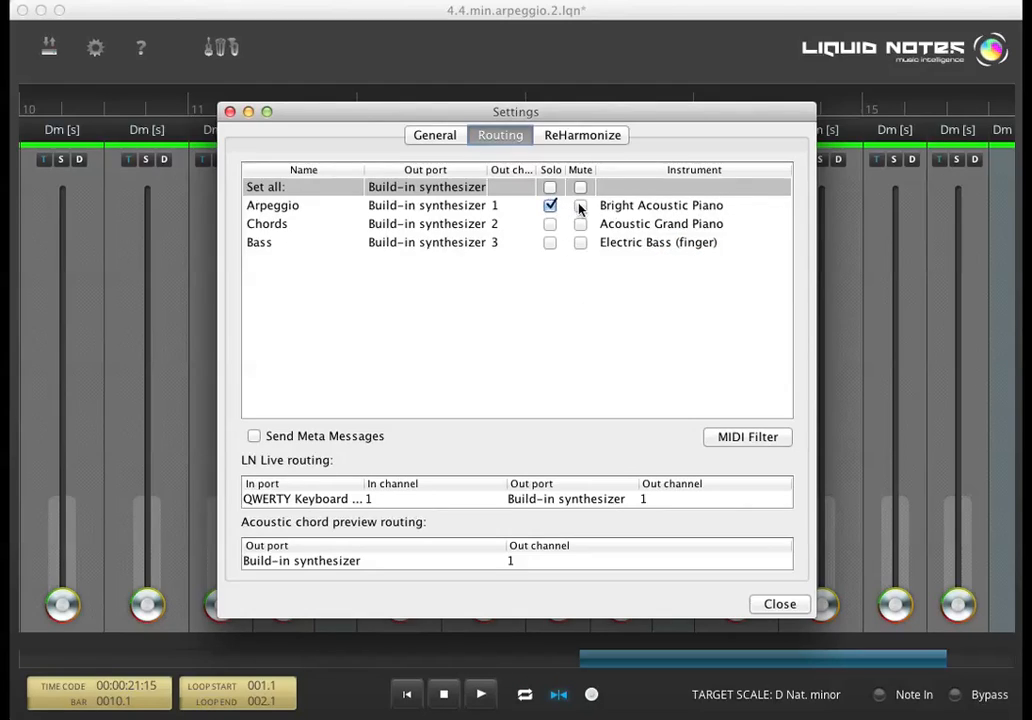
pyautogui.click(580, 223)
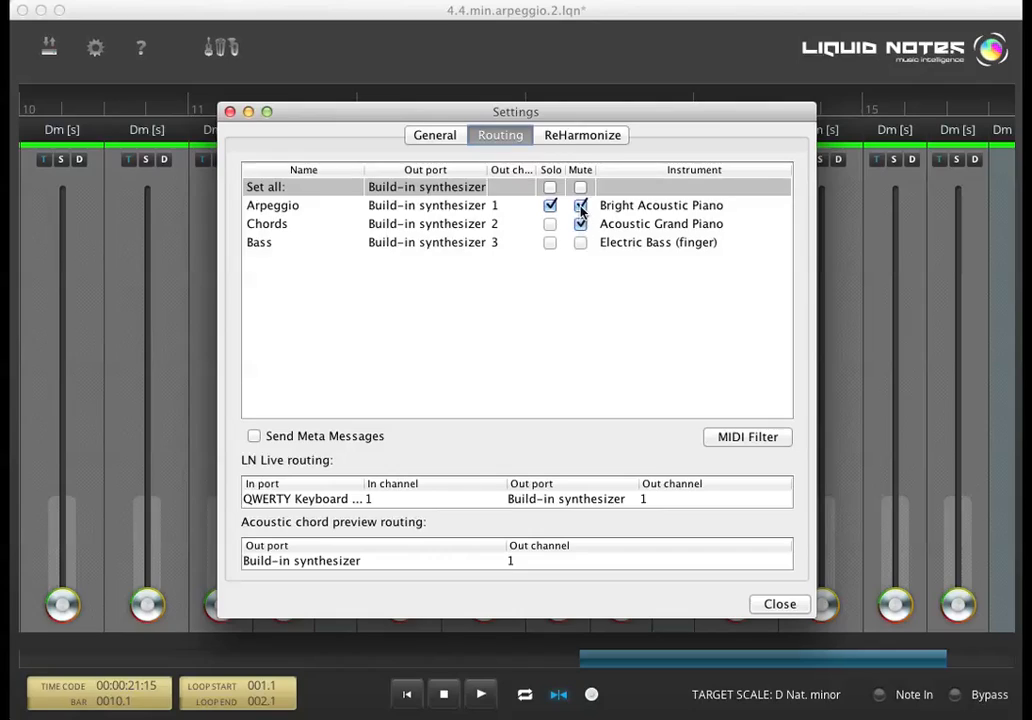
pyautogui.click(550, 205)
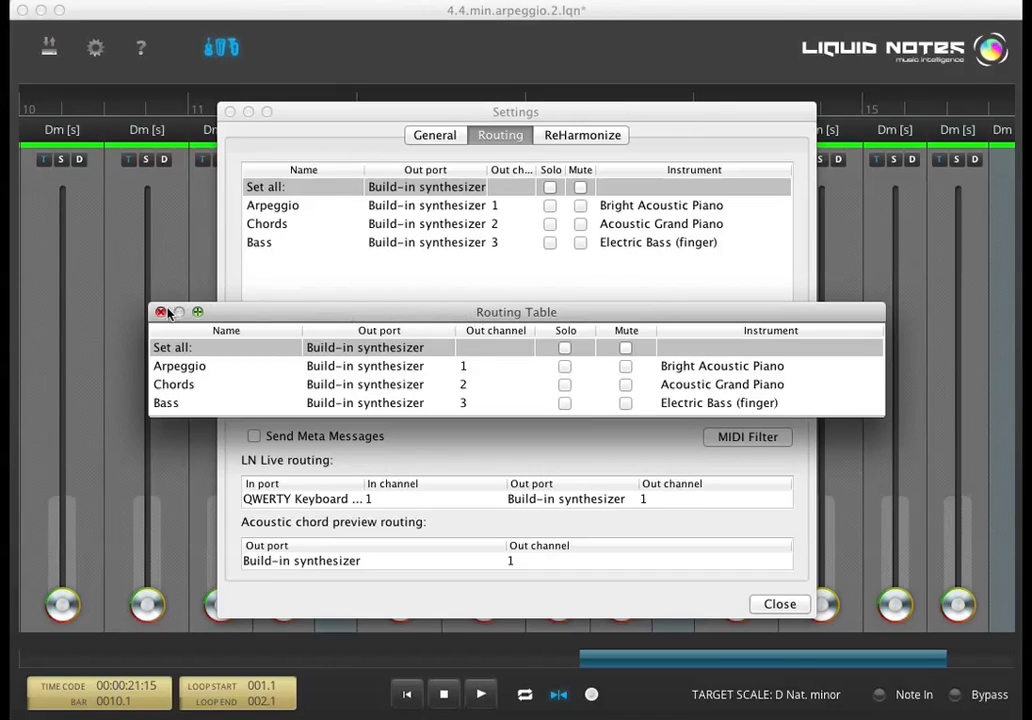
# Close the separate Routing Table window
pyautogui.click(160, 312)
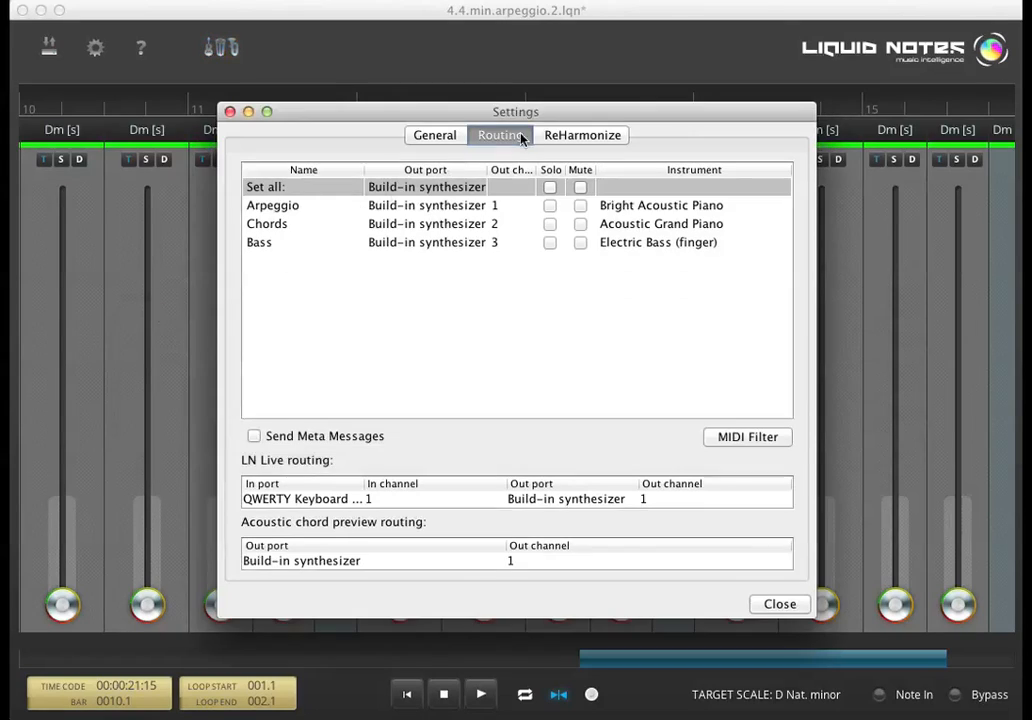
# In ReHarmonize, set Bass to Fit to Root, restore Fit to Chord and Add Tension for Chords, and close Settings
pyautogui.click(582, 135)
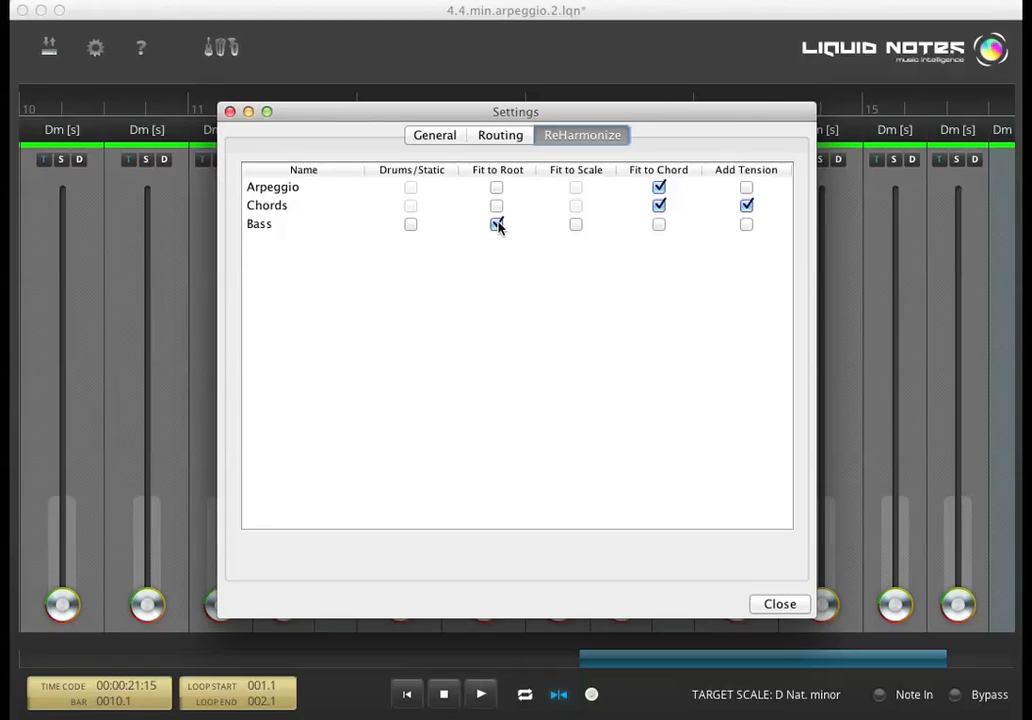
pyautogui.click(497, 223)
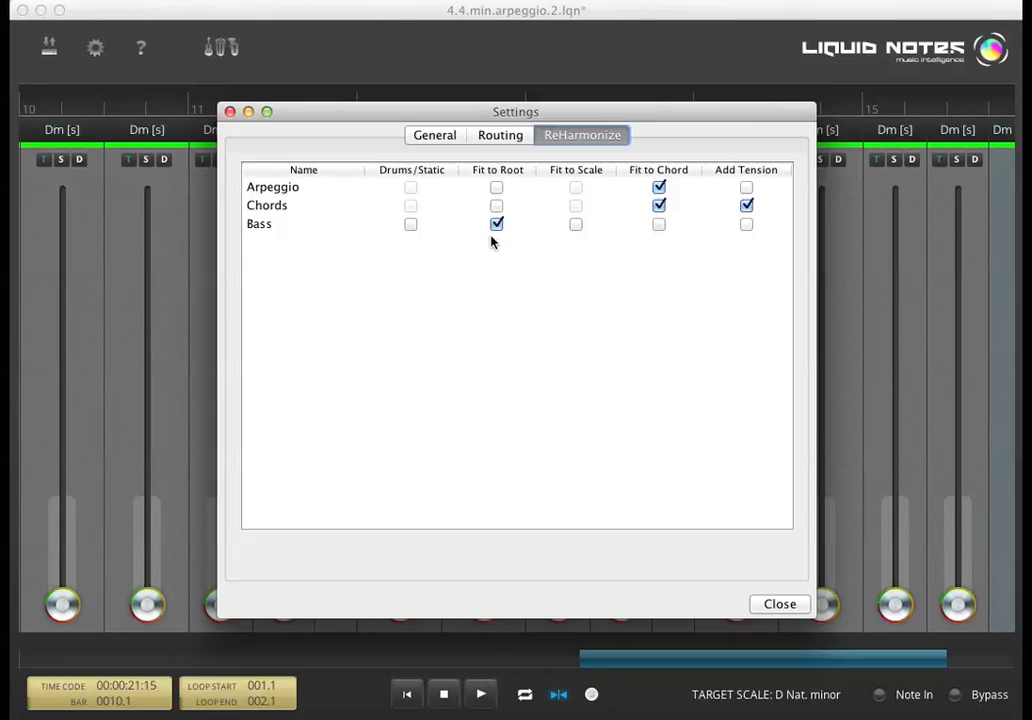
pyautogui.moveTo(584, 276)
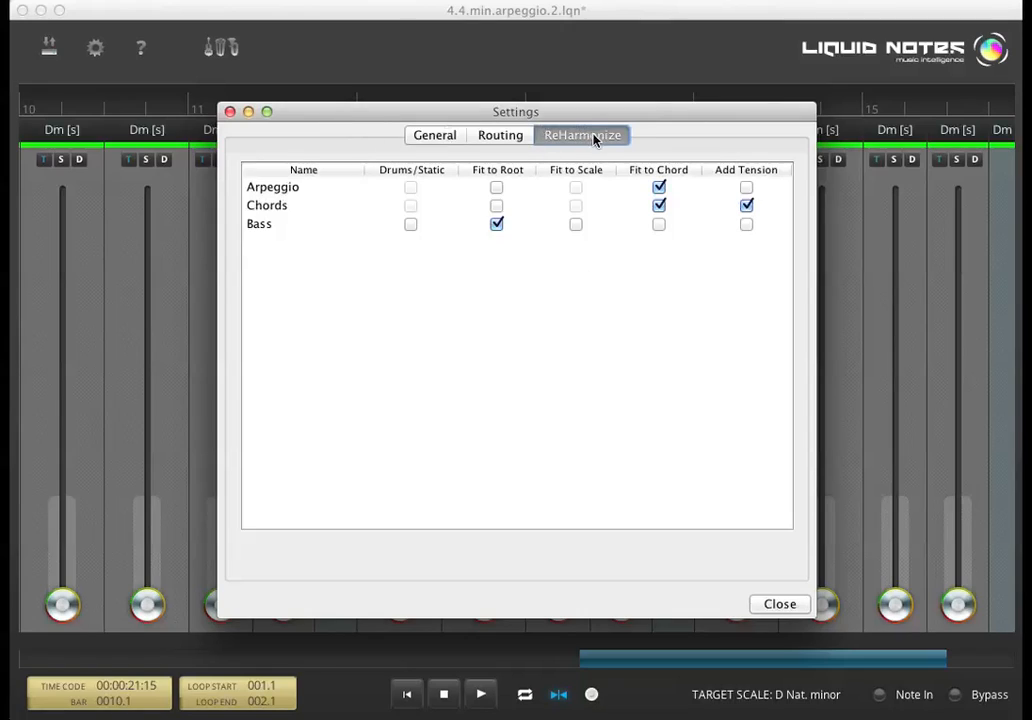
pyautogui.moveTo(443, 180)
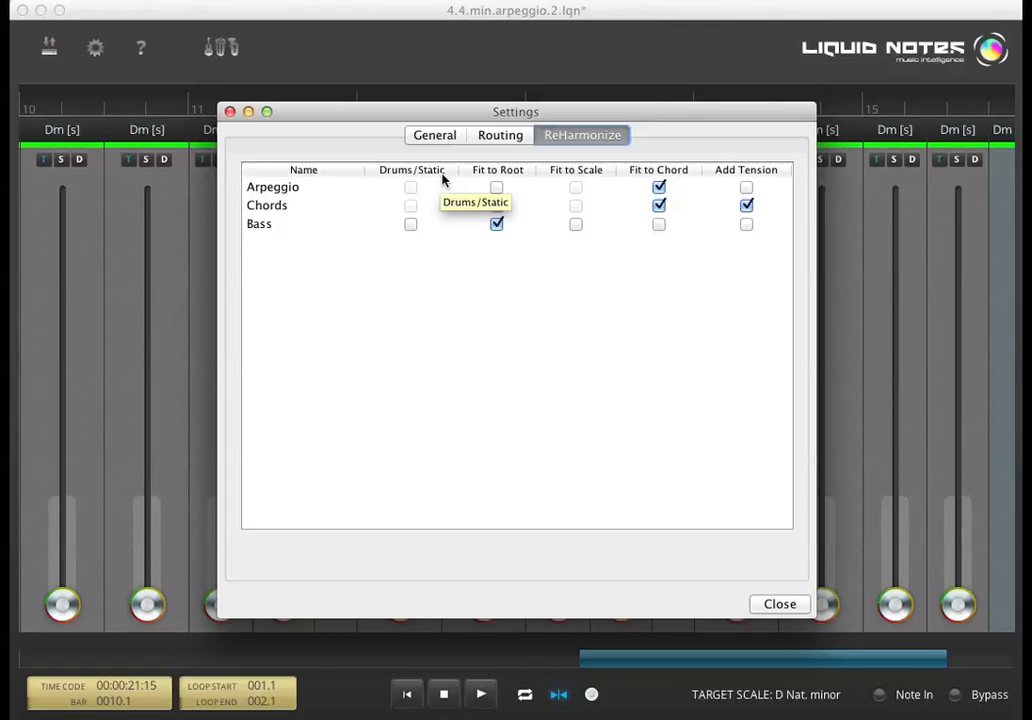
pyautogui.moveTo(517, 177)
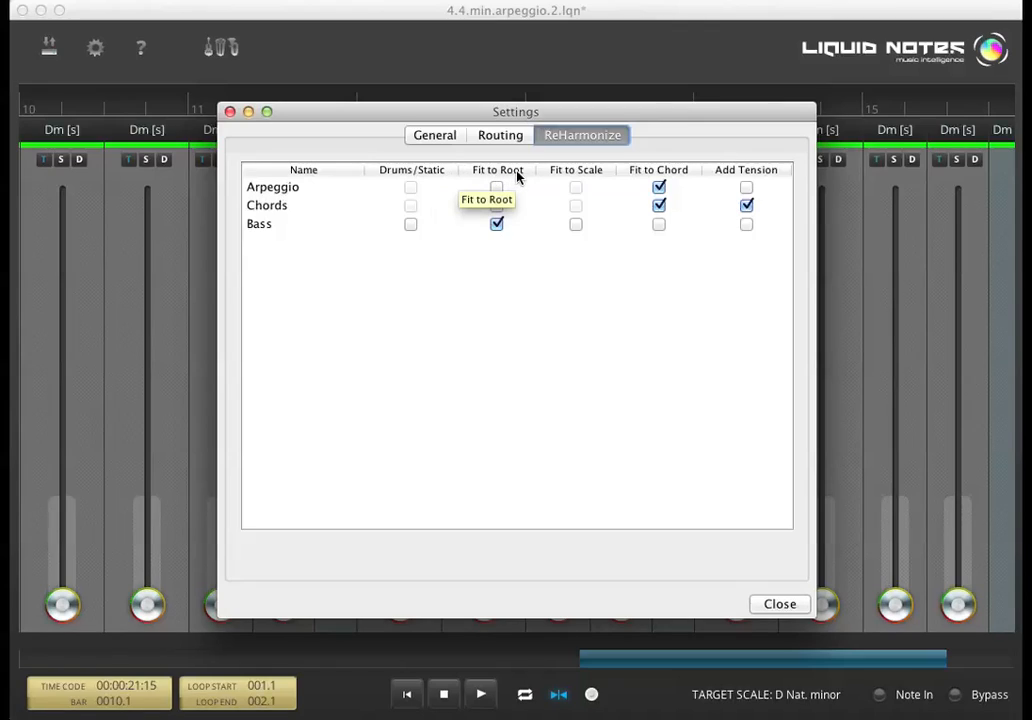
pyautogui.moveTo(530, 177)
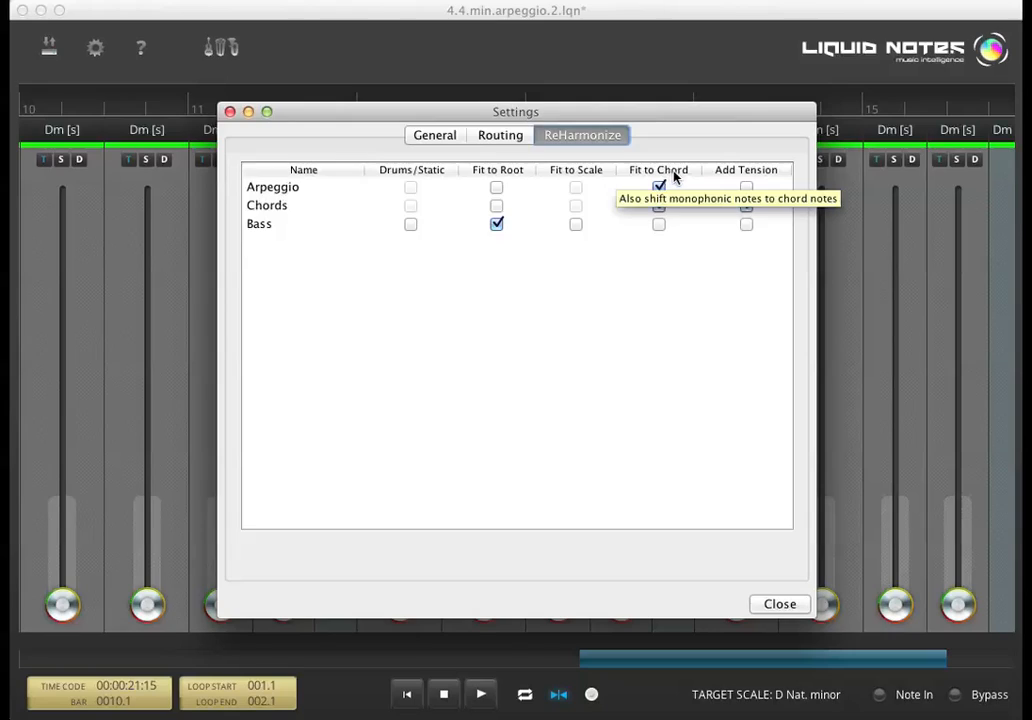
pyautogui.click(659, 205)
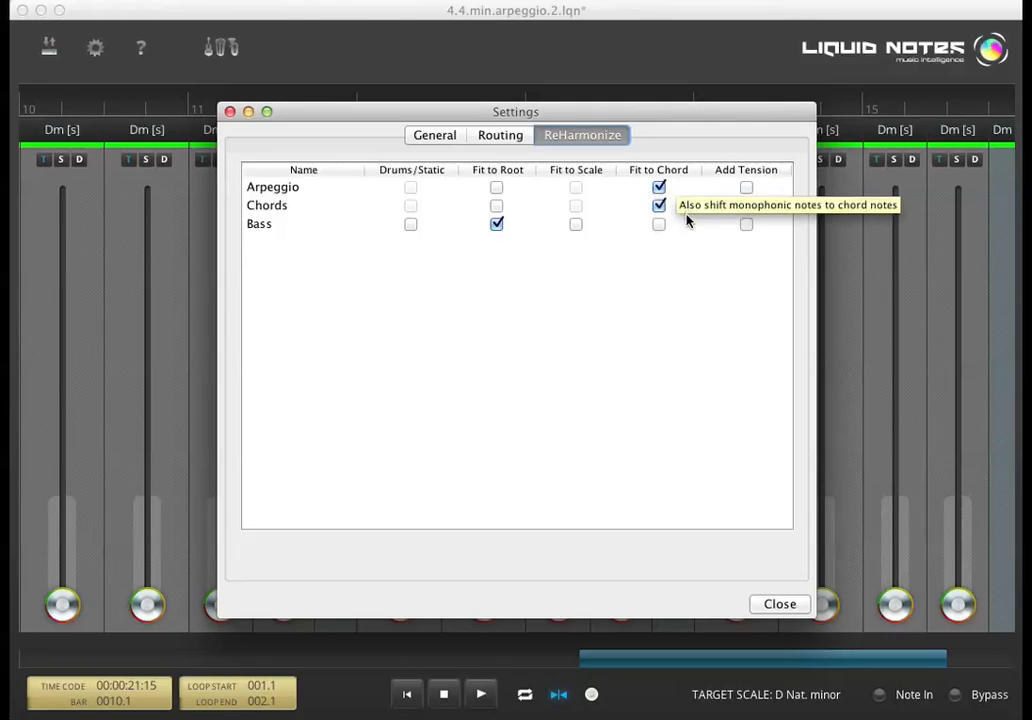
pyautogui.click(746, 205)
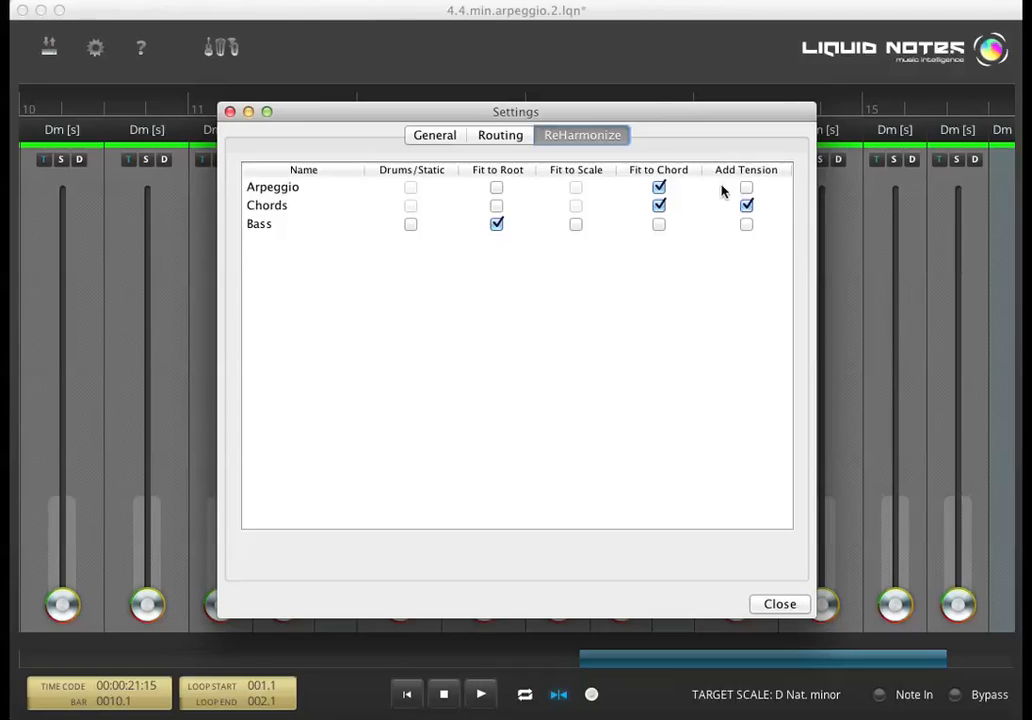
pyautogui.moveTo(763, 179)
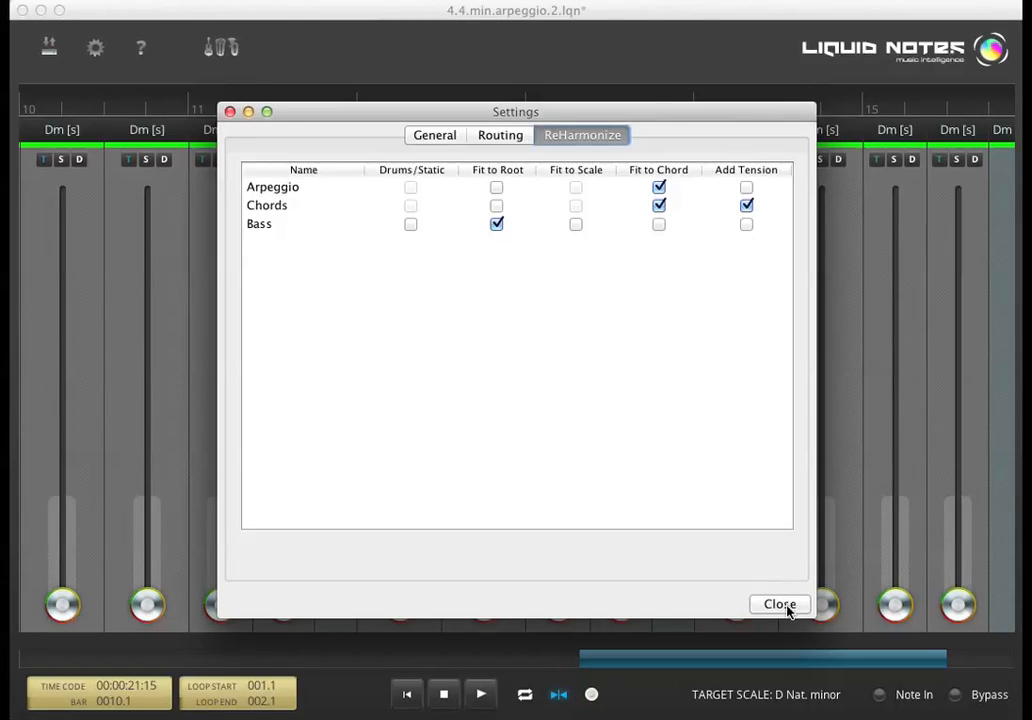
pyautogui.click(779, 603)
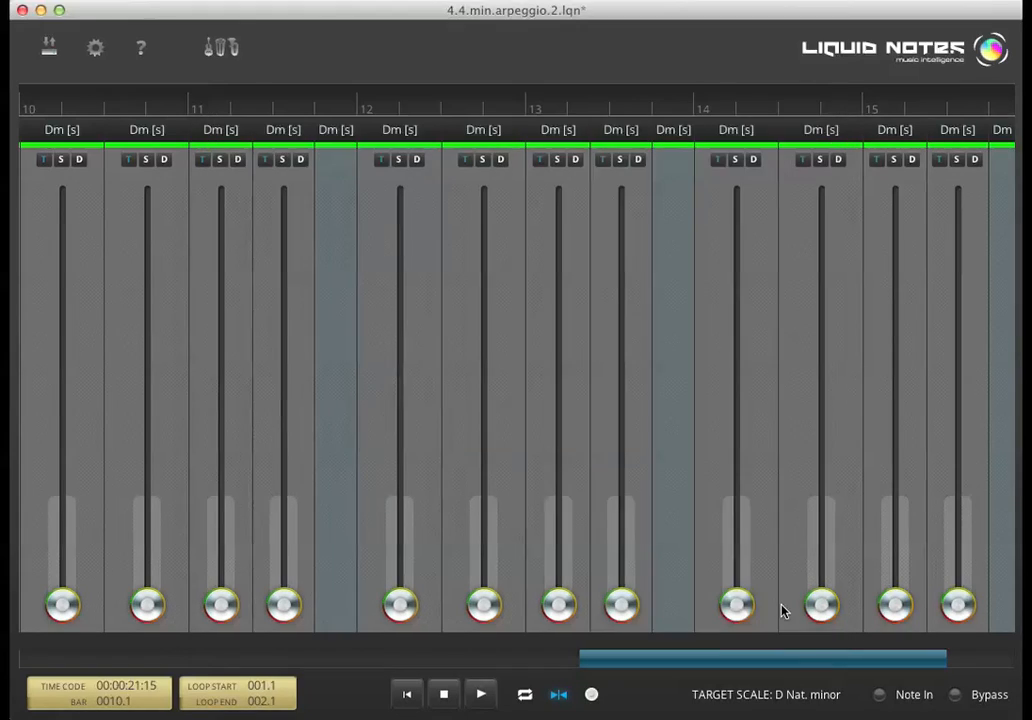